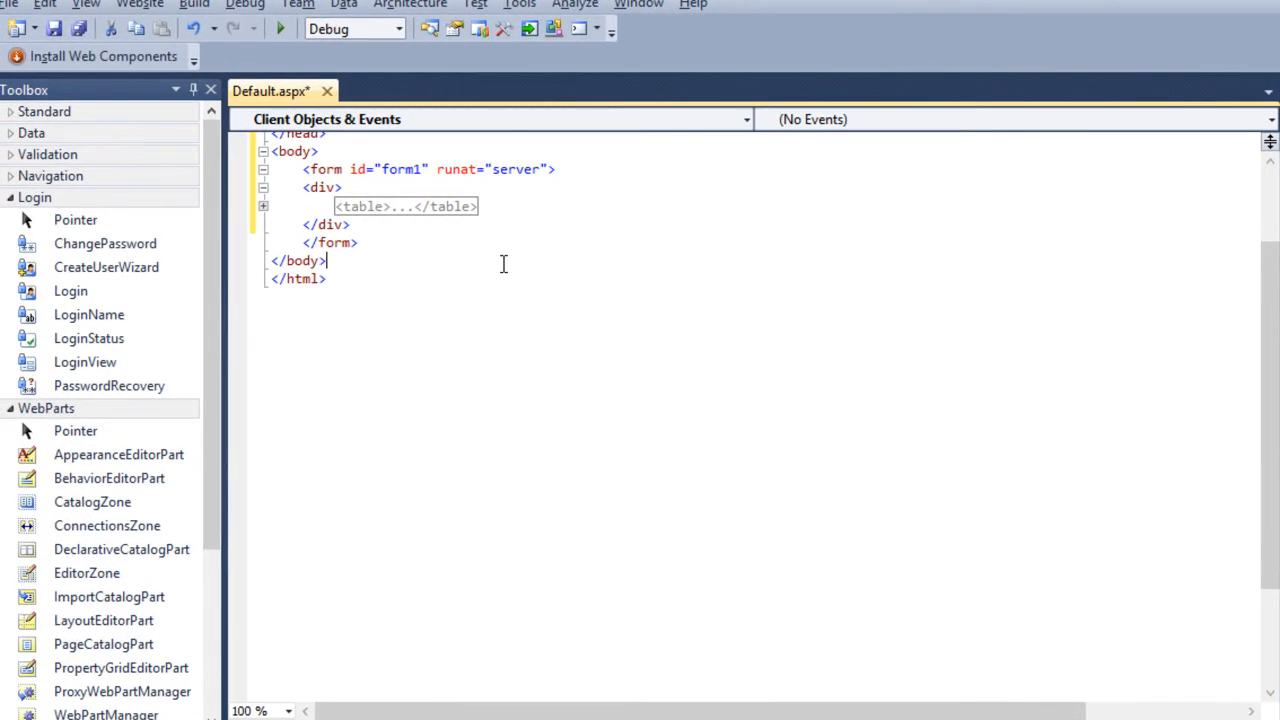
mouse_move(400, 238)
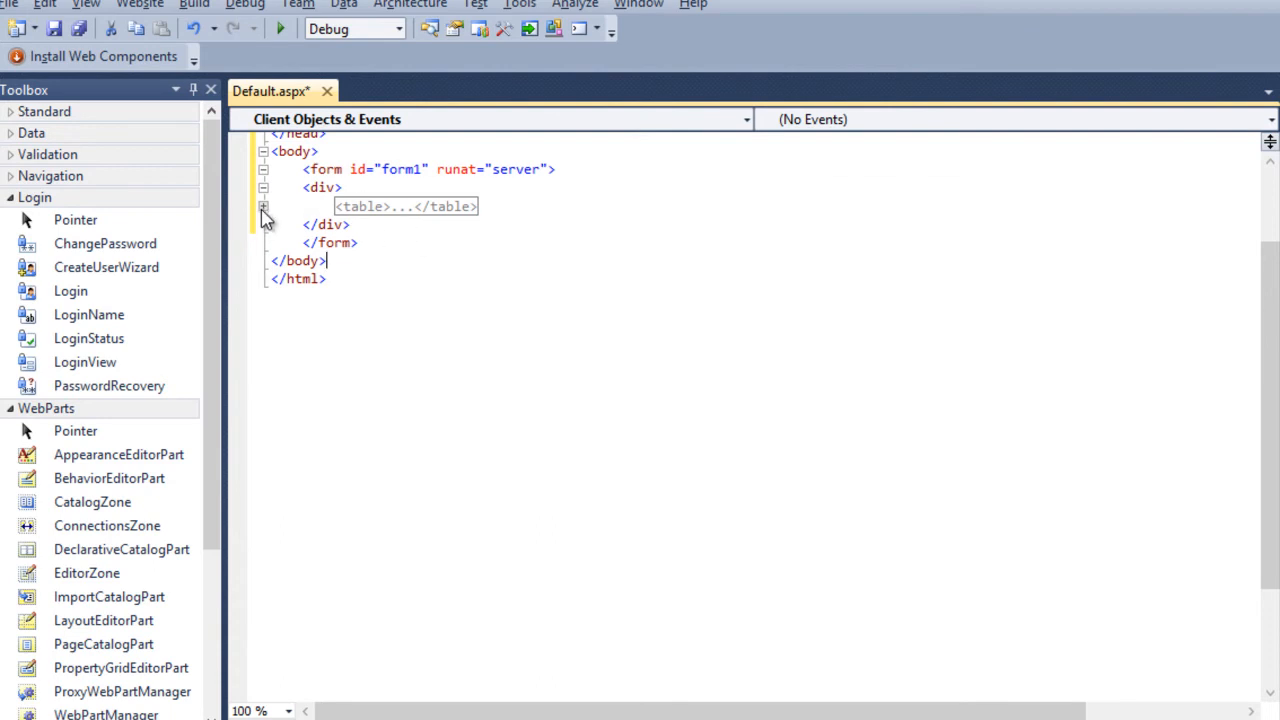
mouse_move(264, 218)
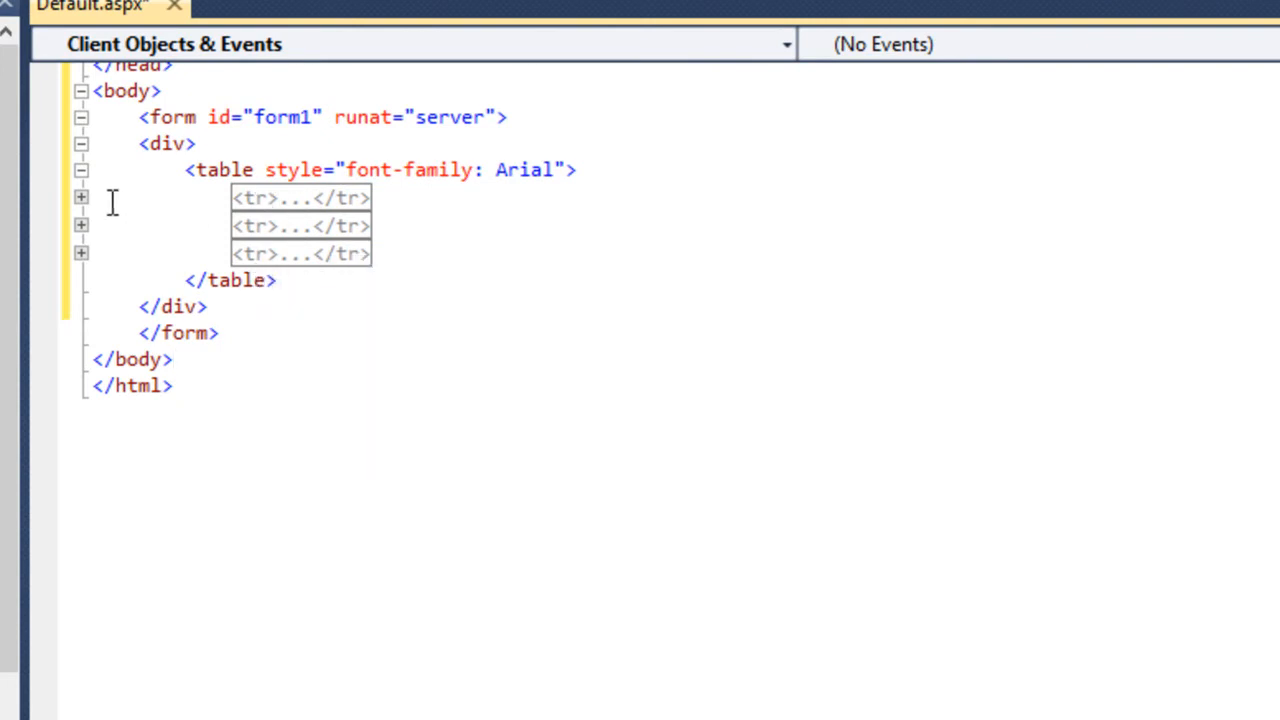
mouse_move(90, 220)
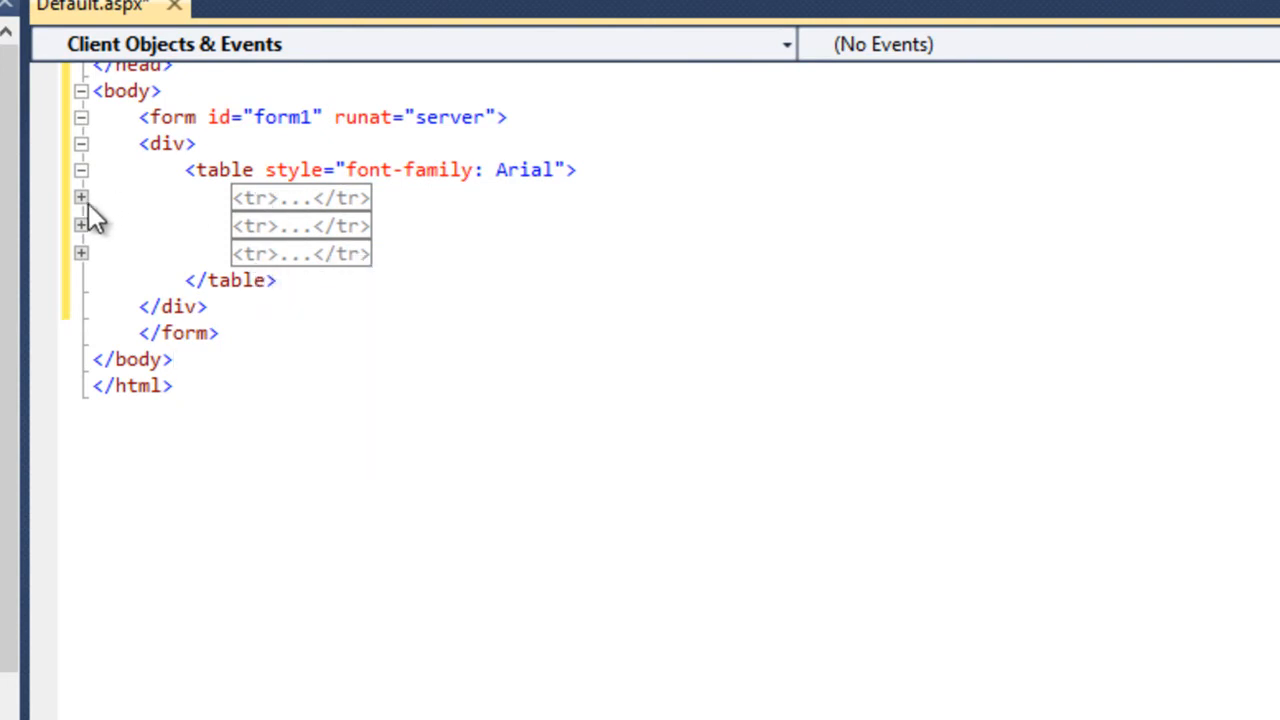
Expand the collapsed header, Website Header cell, menu/content and footer row blocks of the layout table.
click(80, 198)
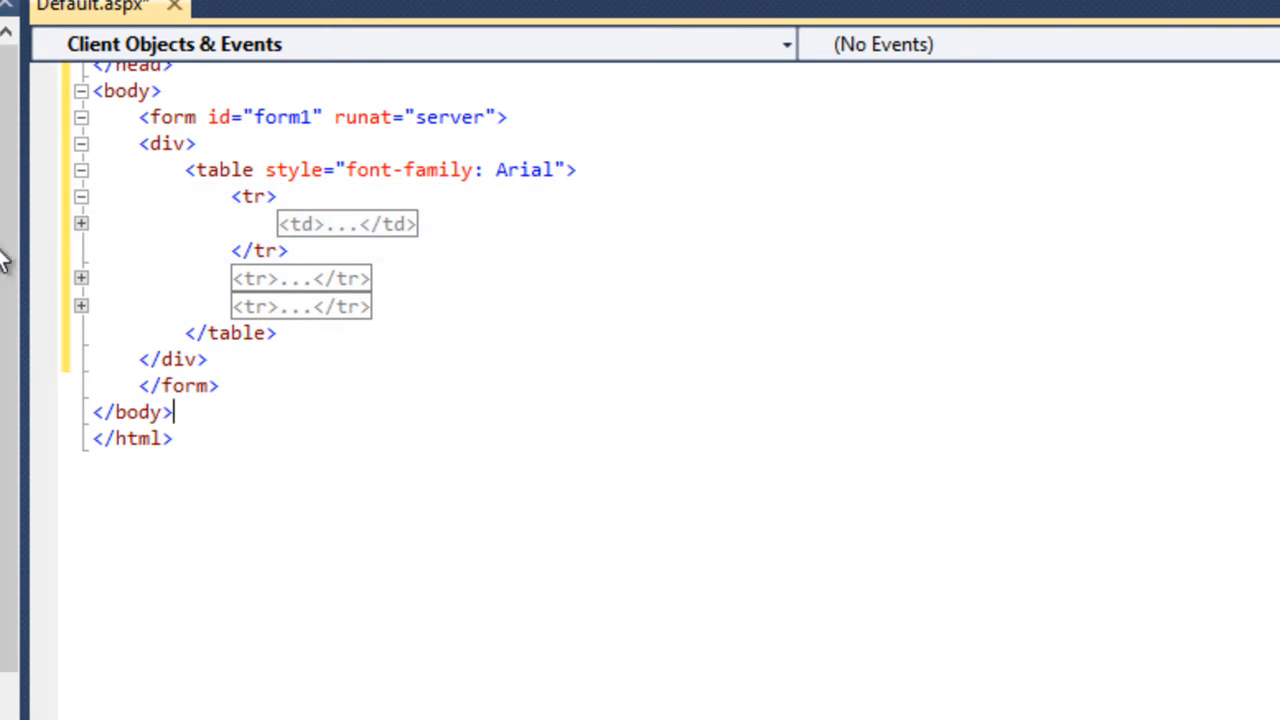
click(80, 224)
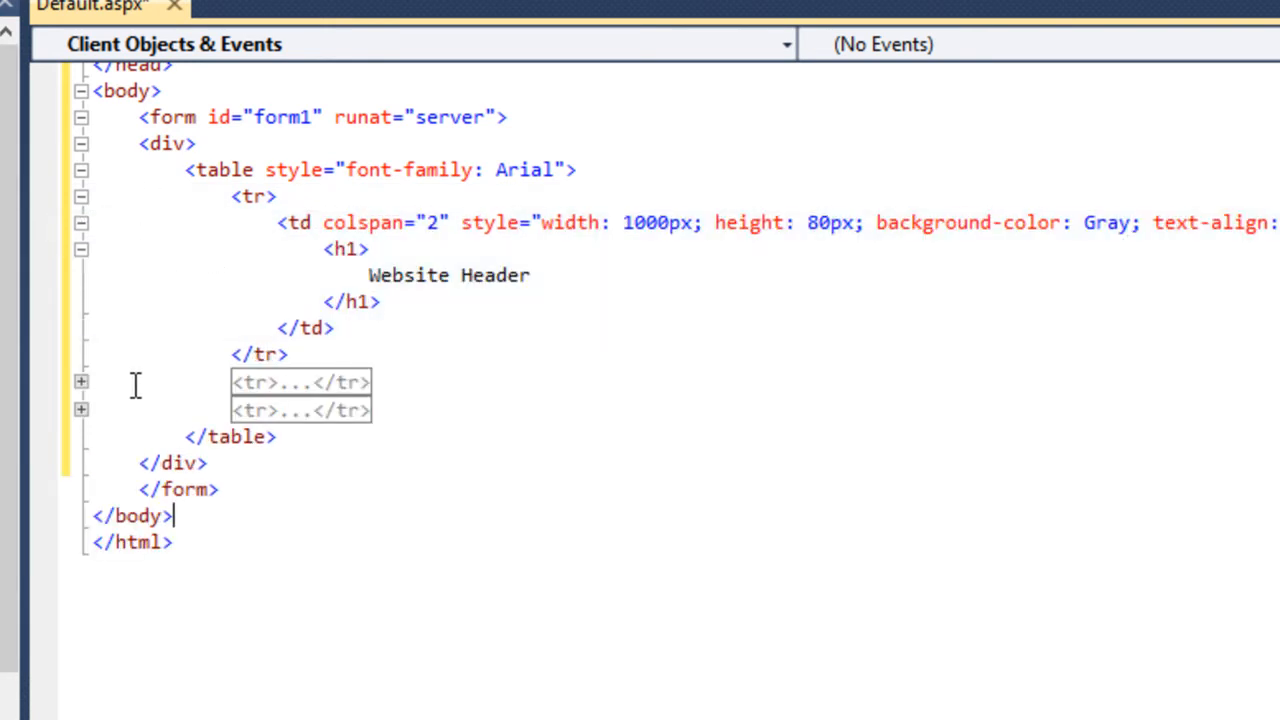
click(80, 382)
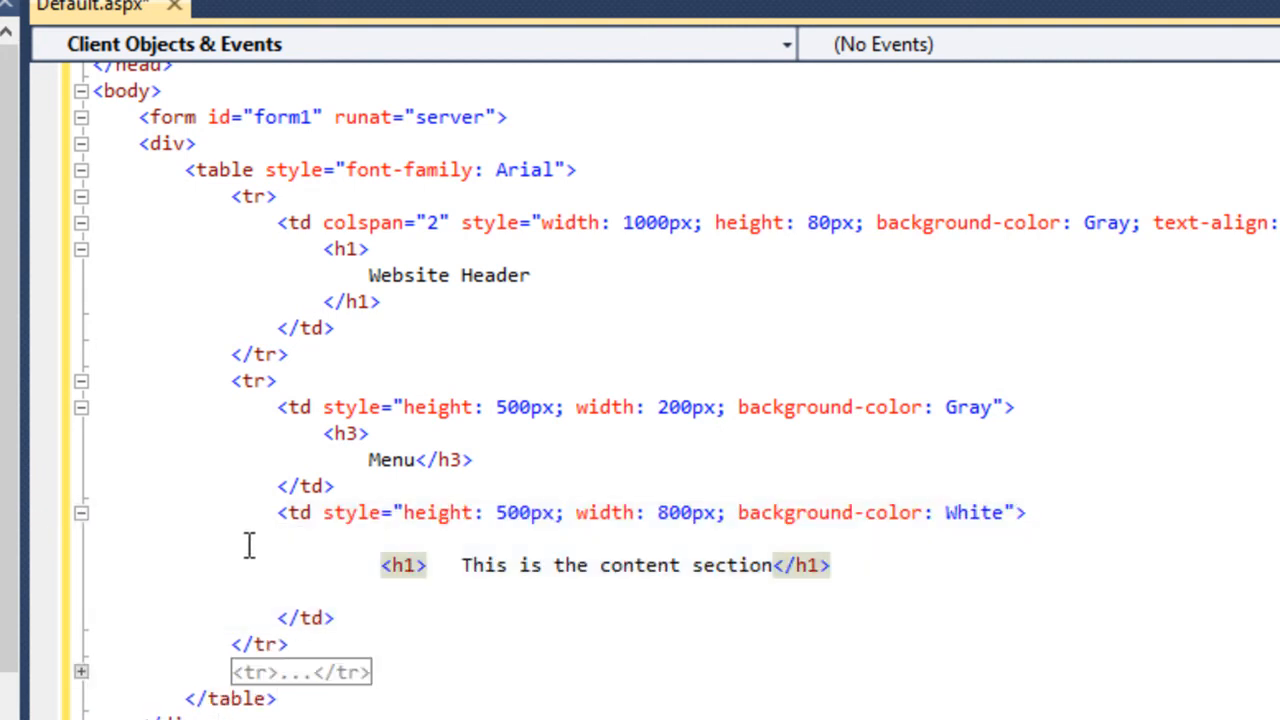
mouse_move(304, 556)
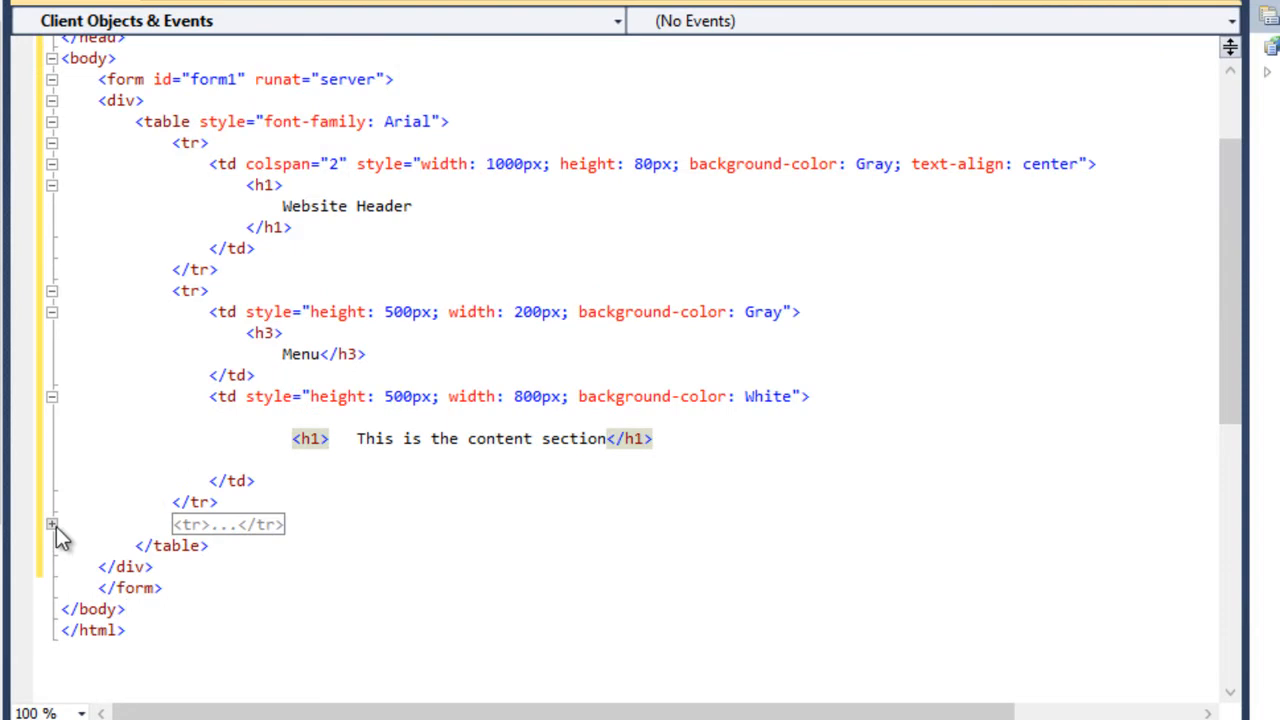
click(52, 524)
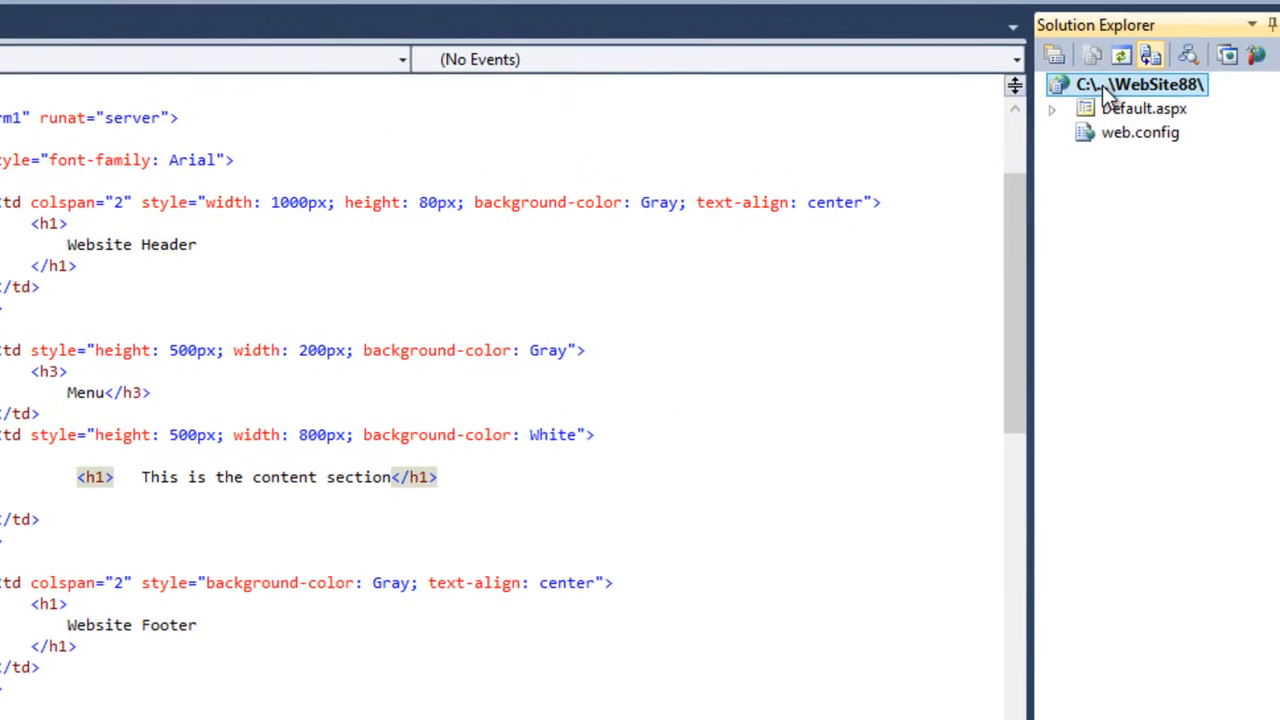
Add a Master Page item to the website via Add New Item, named Site.master.
right_click(1128, 84)
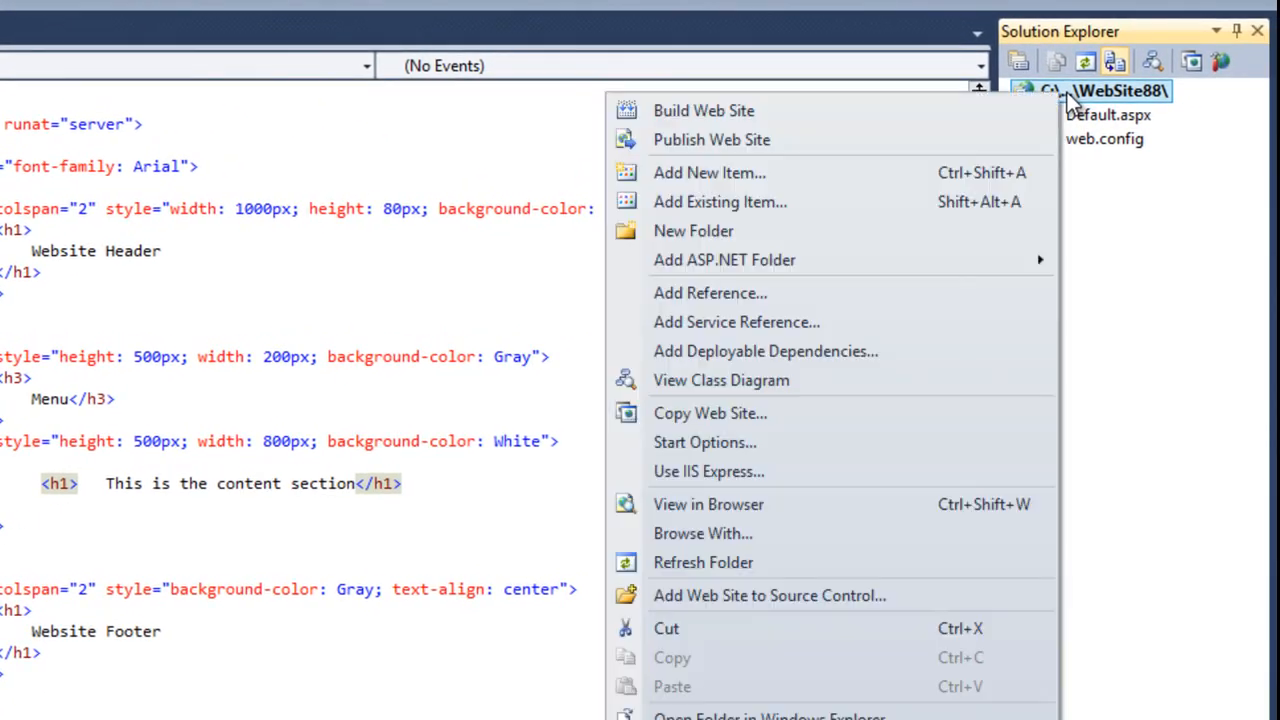
click(708, 172)
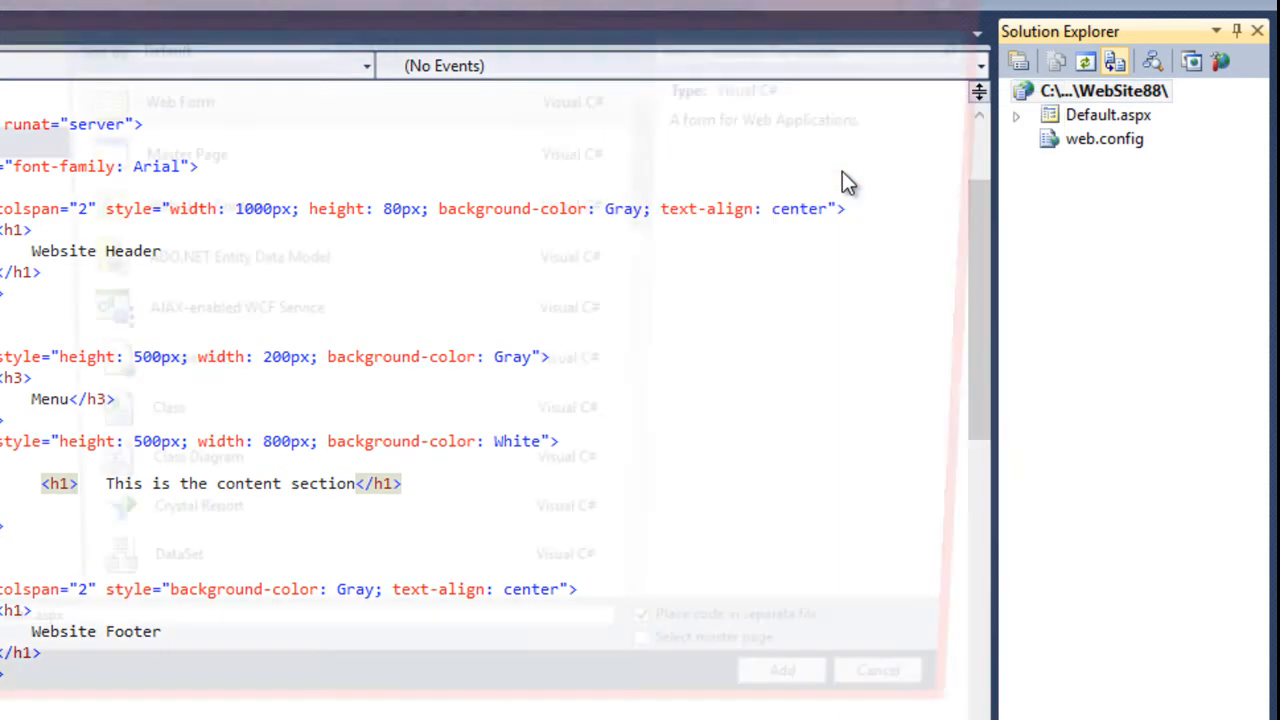
click(176, 152)
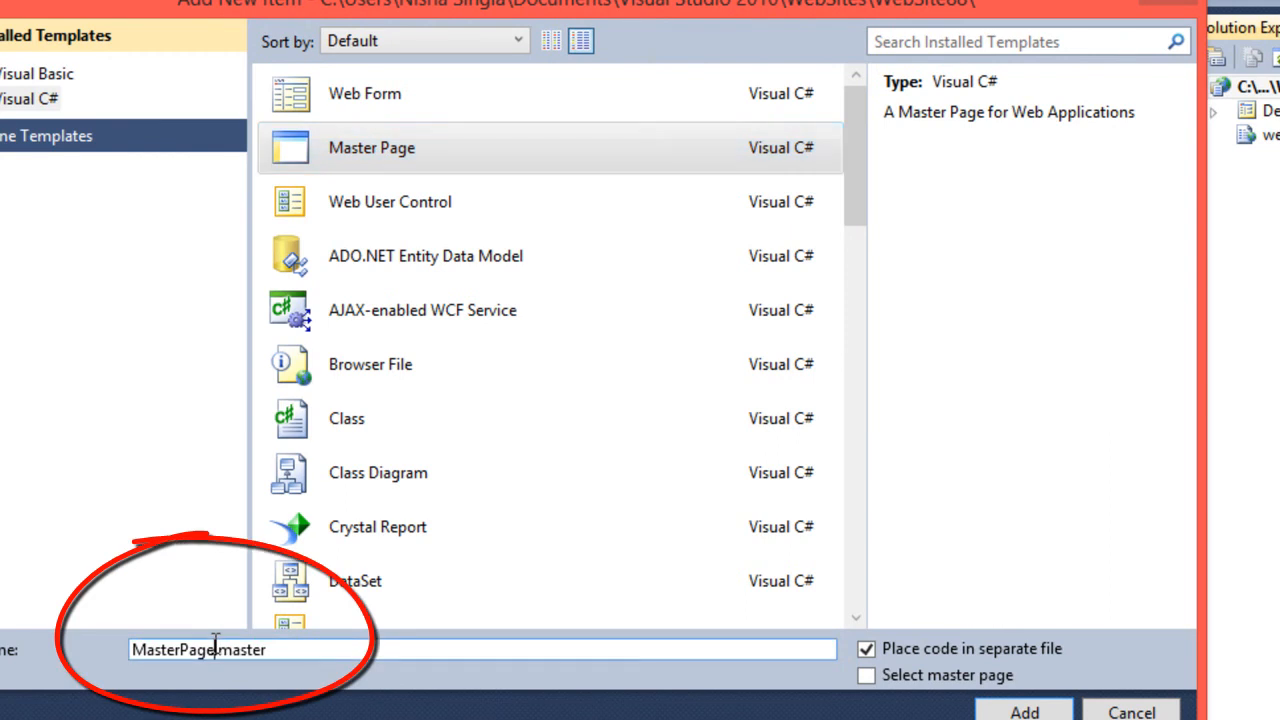
click(250, 648)
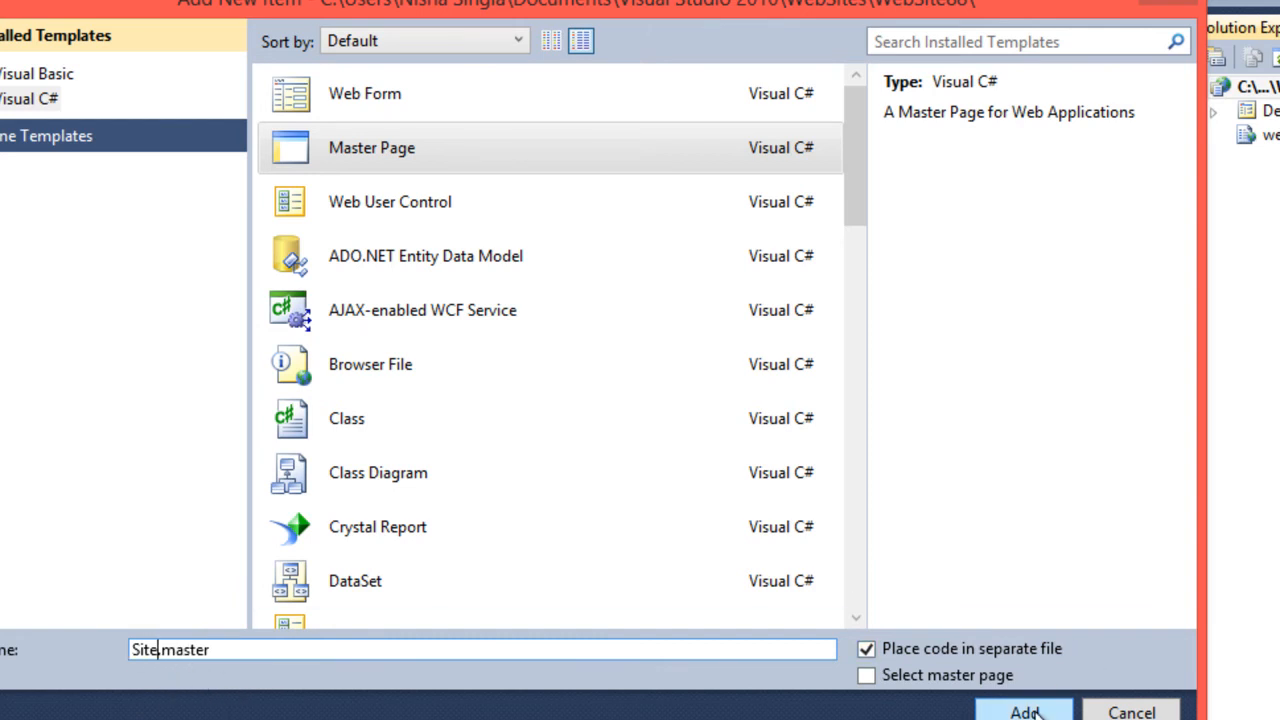
click(1024, 712)
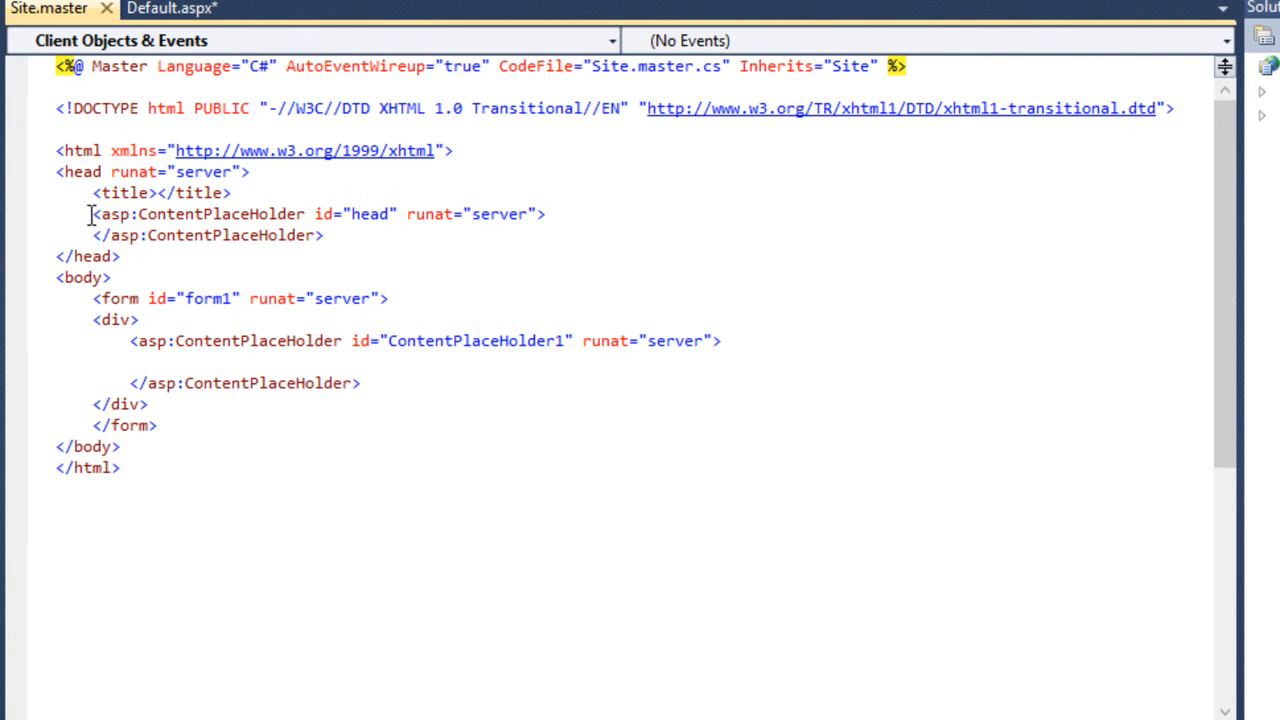
Delete the default content placeholder markup from Site.master and return to Default.aspx.
drag(92, 212, 324, 236)
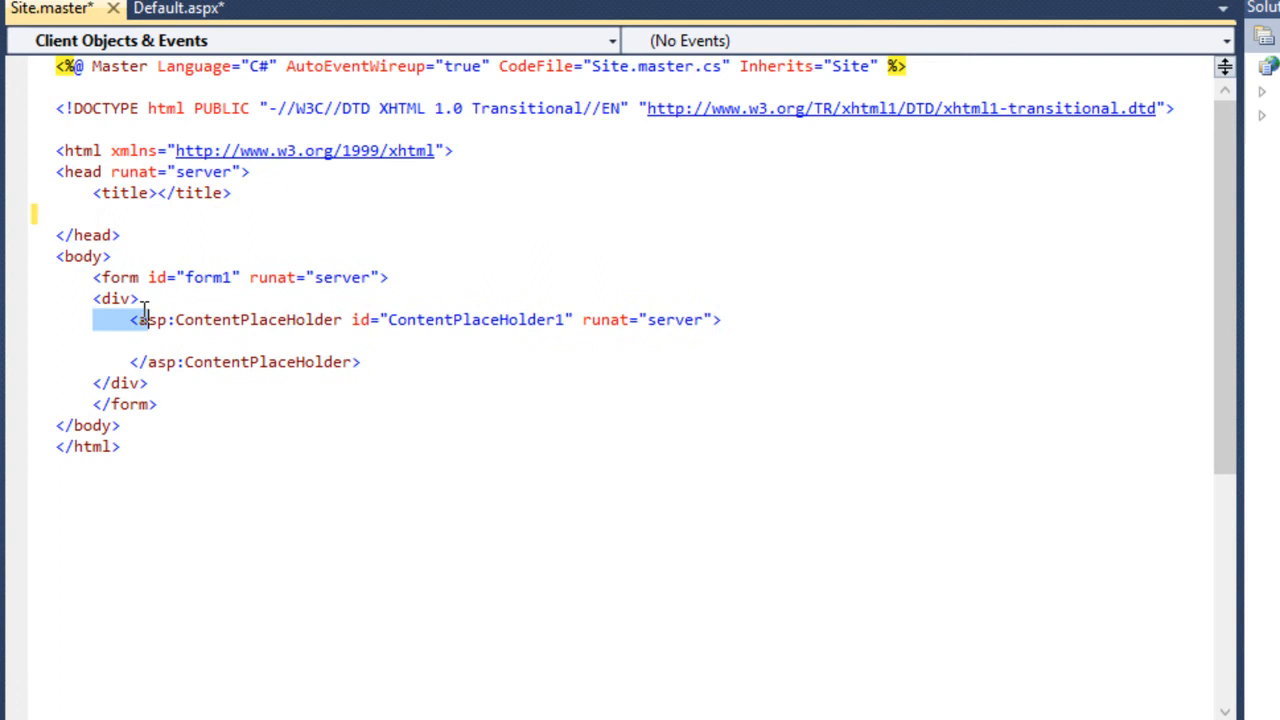
key(Delete)
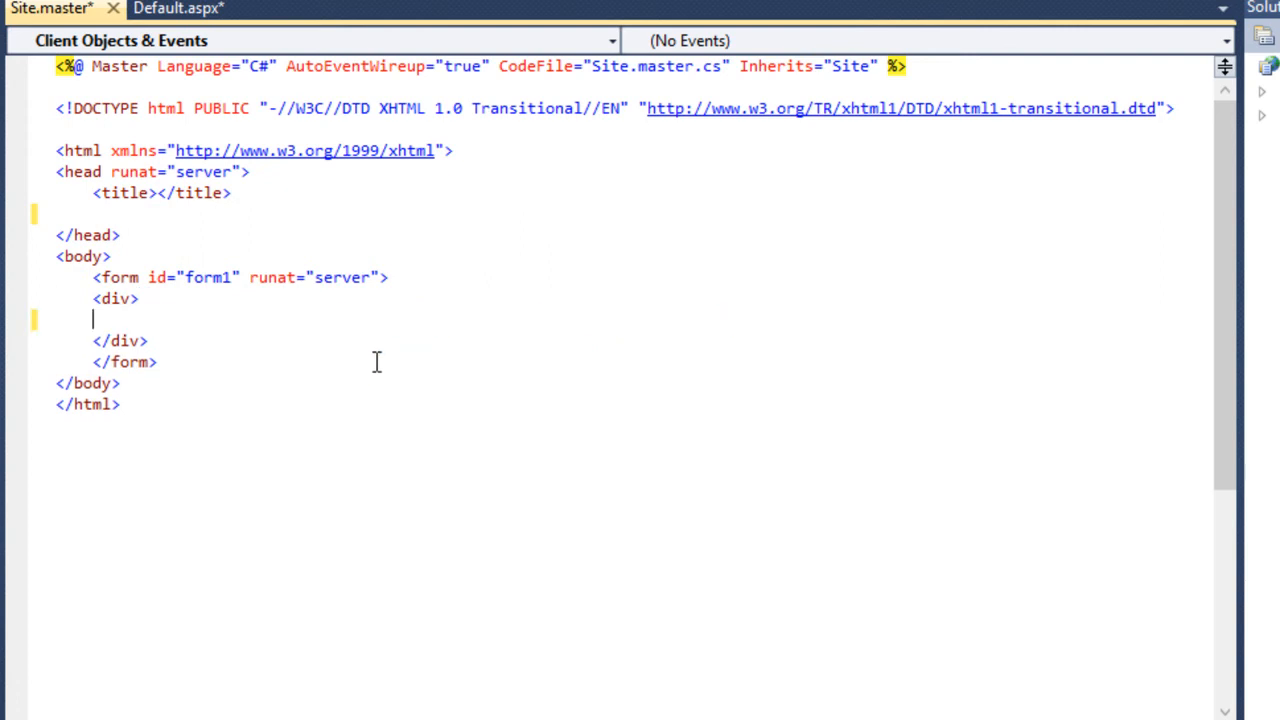
click(178, 8)
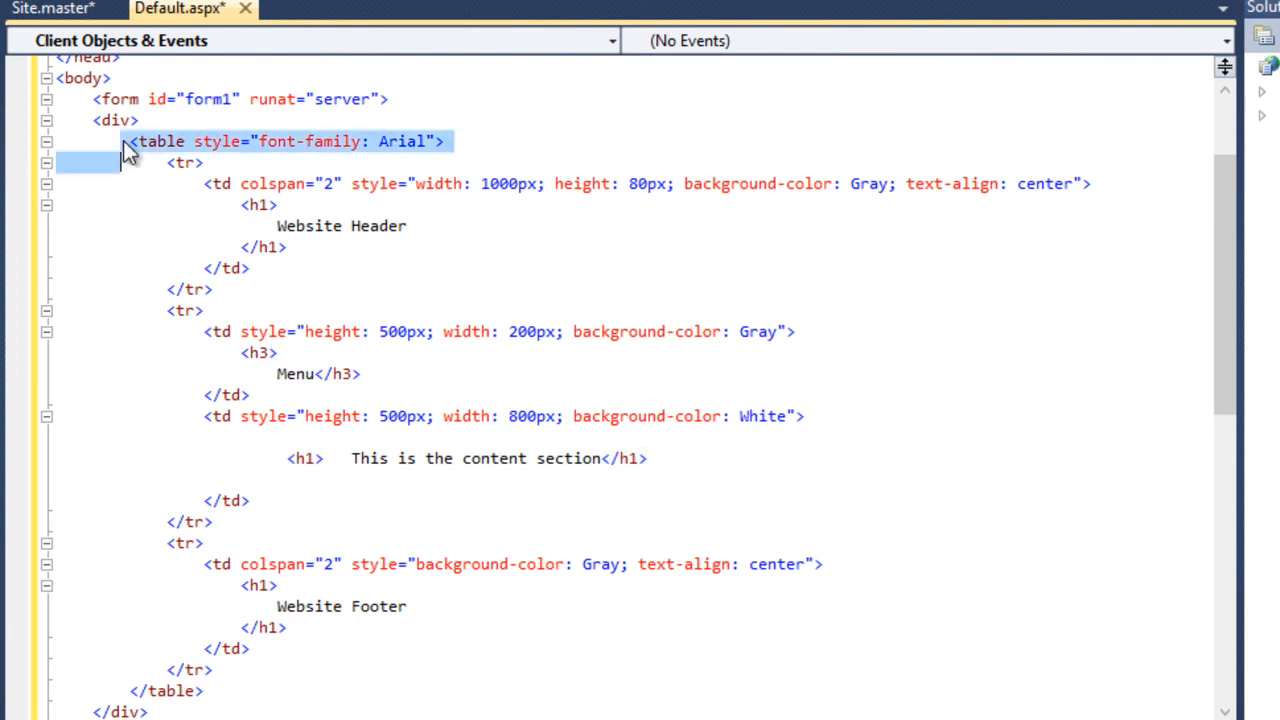
Cut the whole layout table out of Default.aspx and switch to Site.master to receive it.
drag(130, 160, 130, 564)
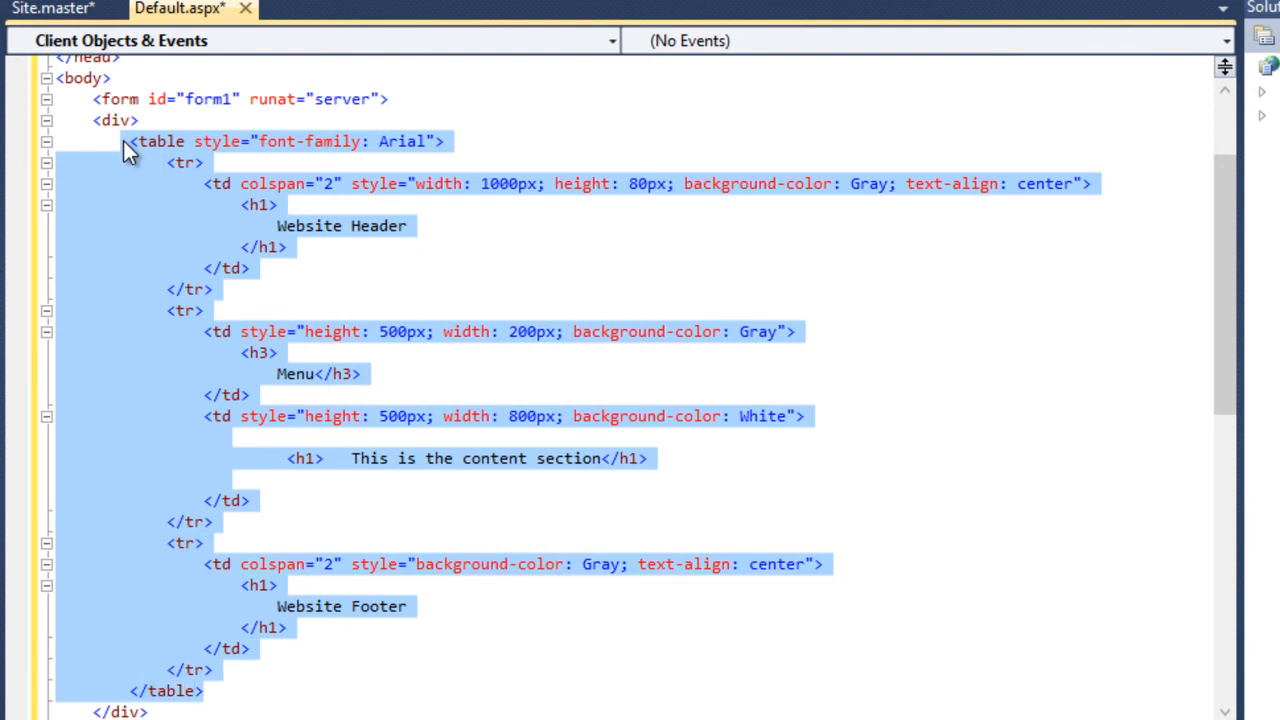
key(Delete)
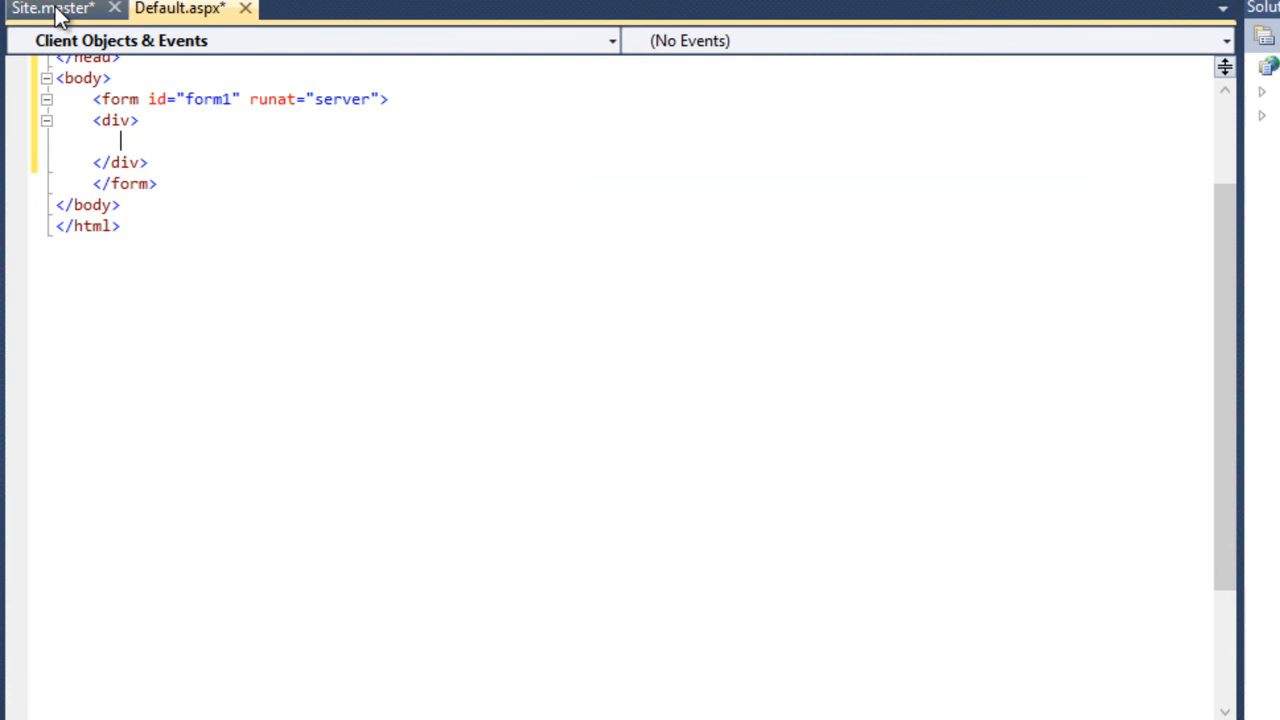
click(52, 8)
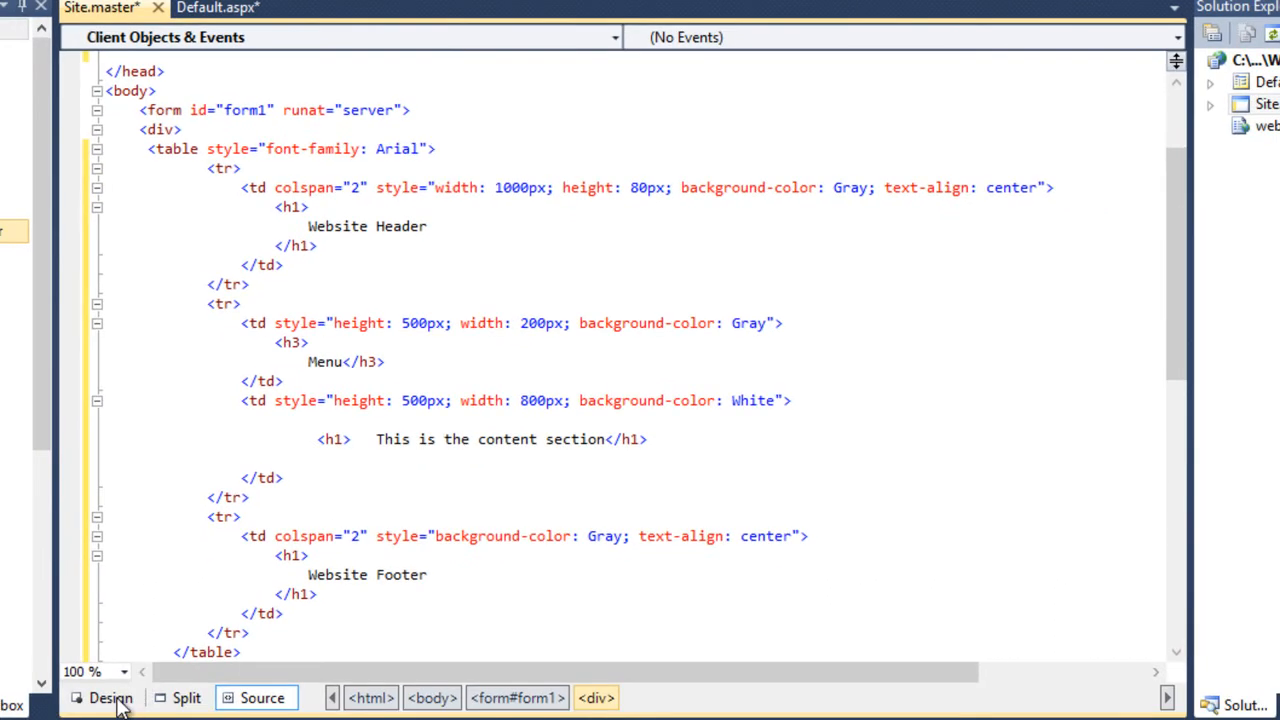
click(110, 696)
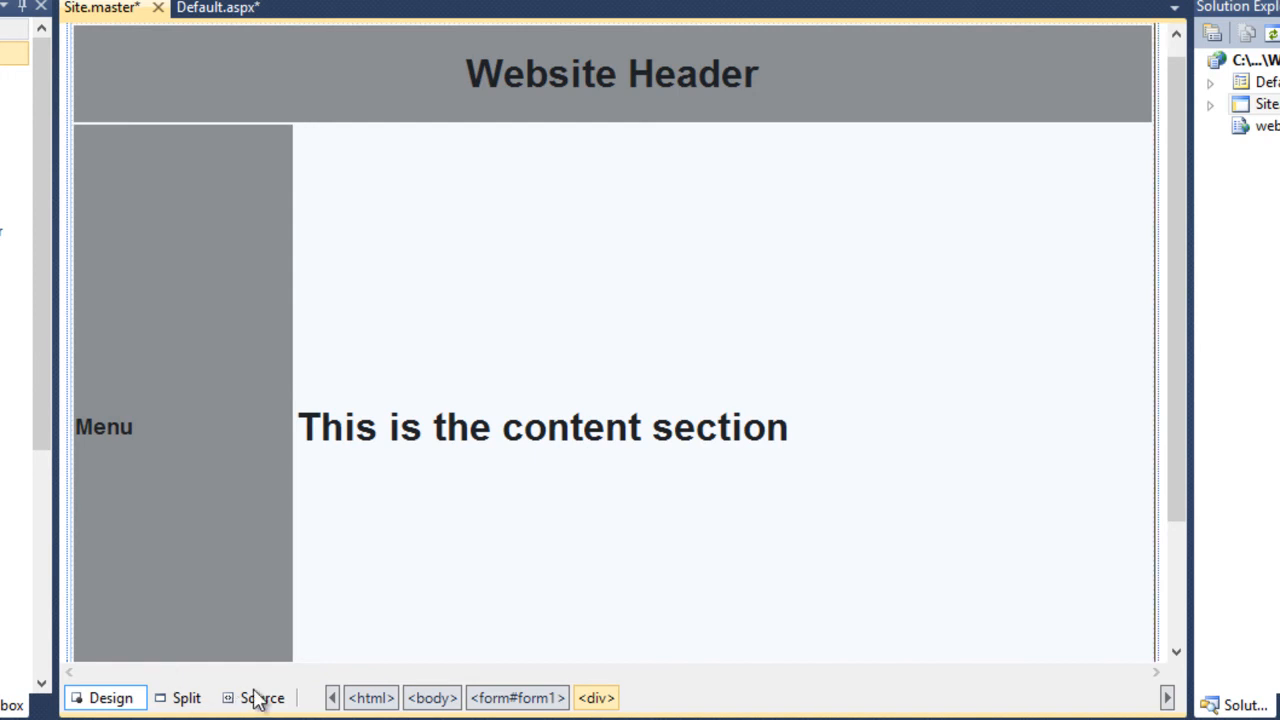
click(260, 696)
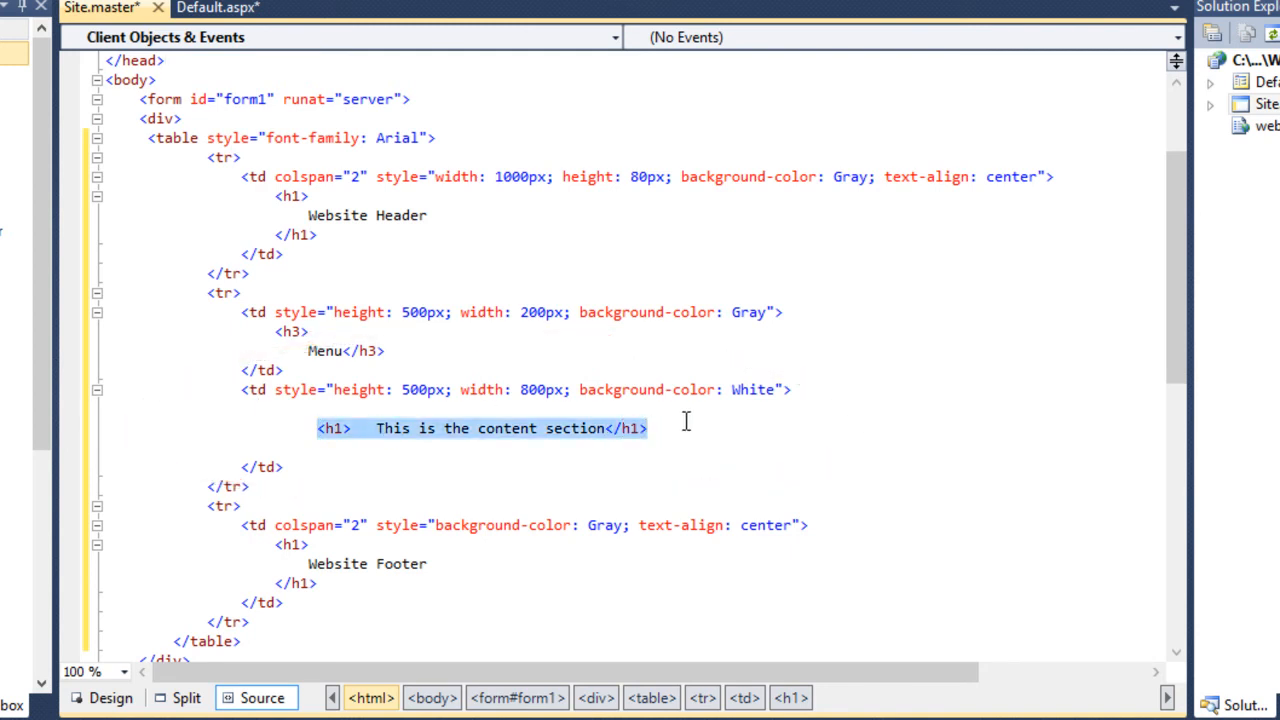
Replace the old heading with a placeholder heading 'Section that will change page to page'.
key(Delete)
text(<h1></h1>)
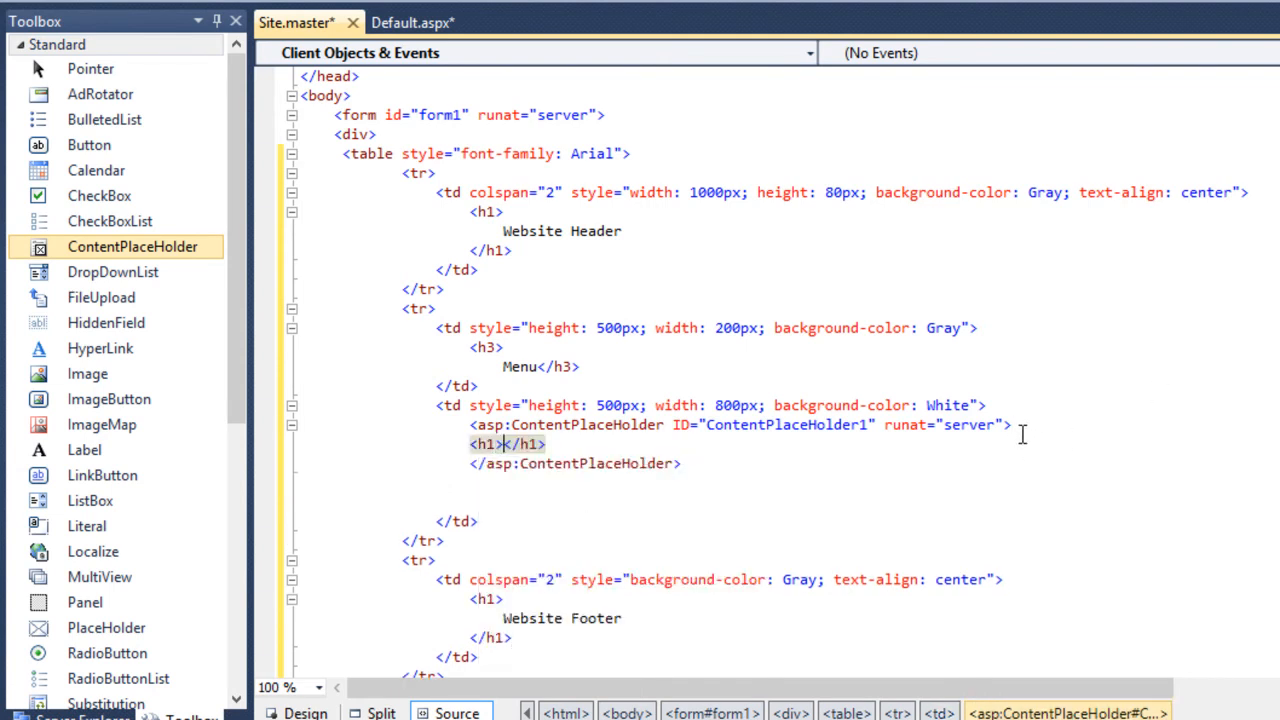
text(Section that will cg)
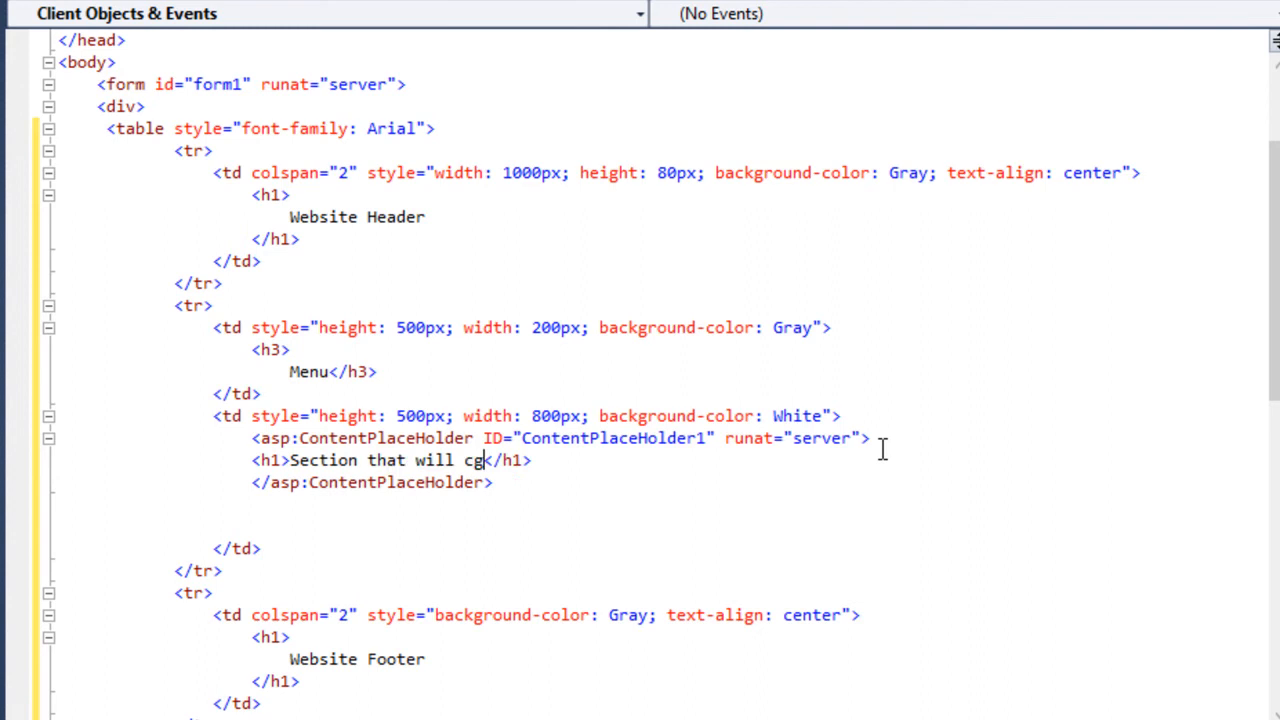
text(ange p)
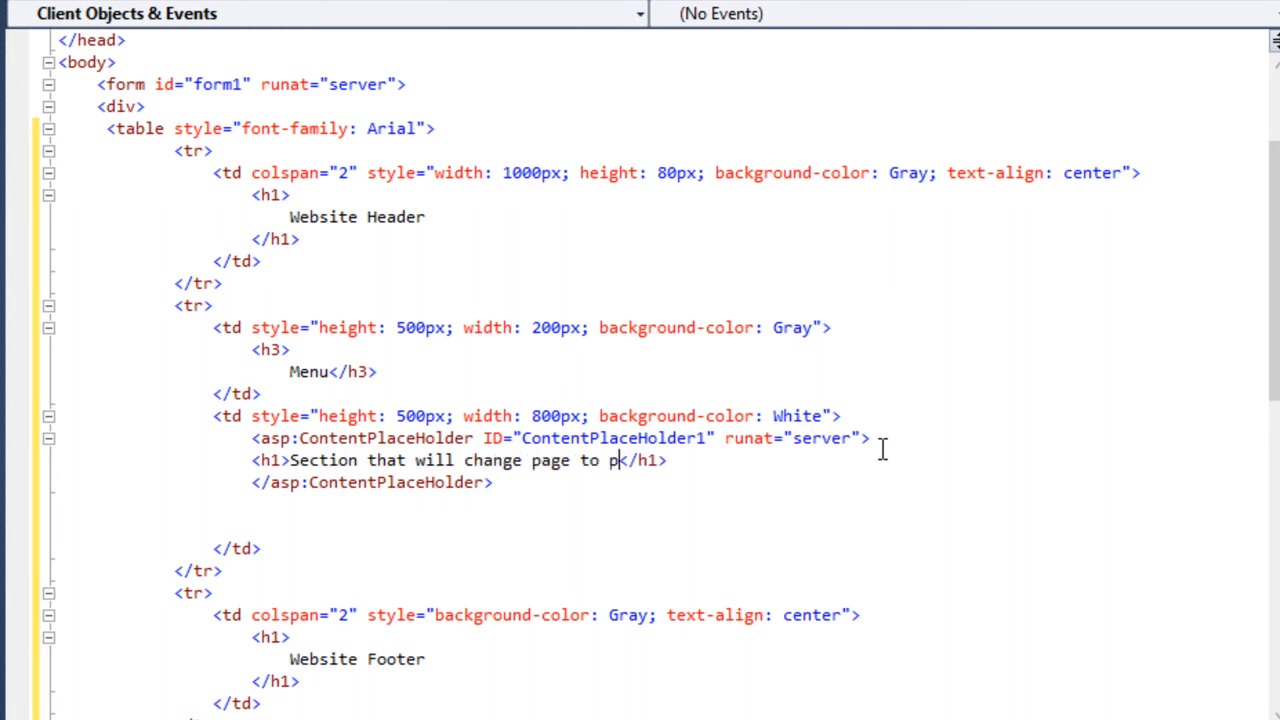
text(age)
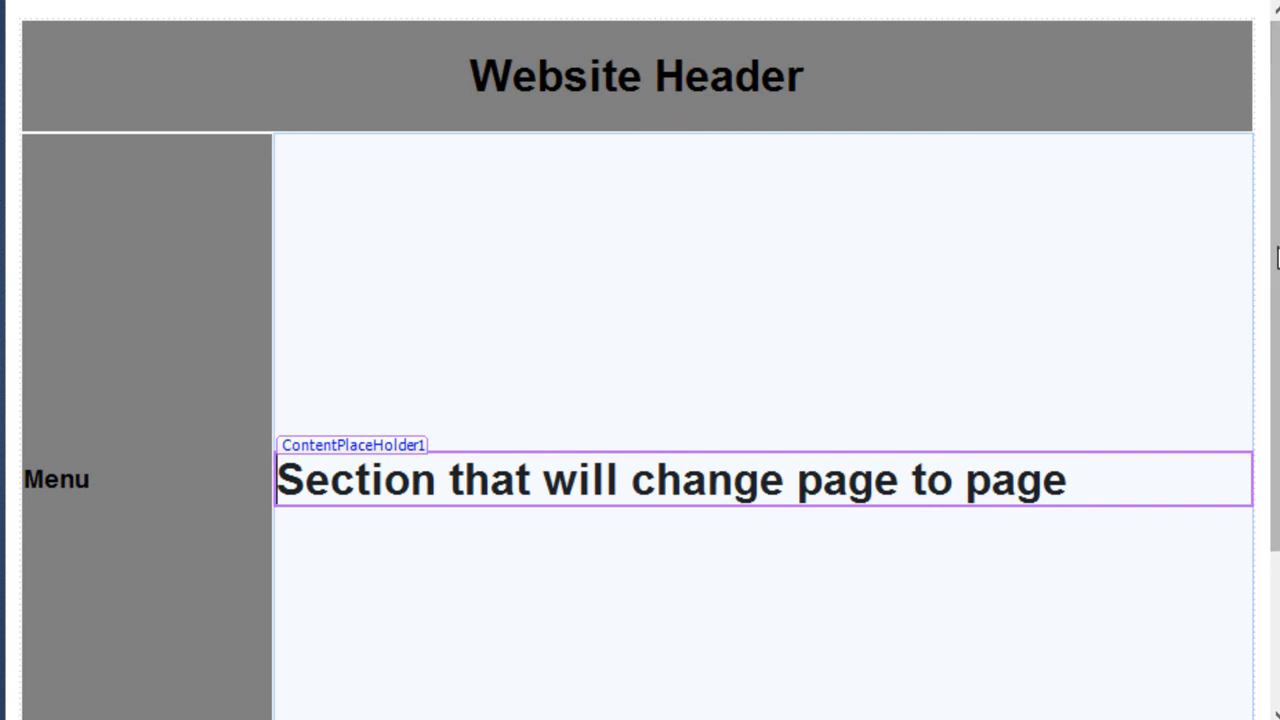
Add a content page (Default2.aspx) from Site.master via Add Content Page in Solution Explorer.
scroll(down, 3)
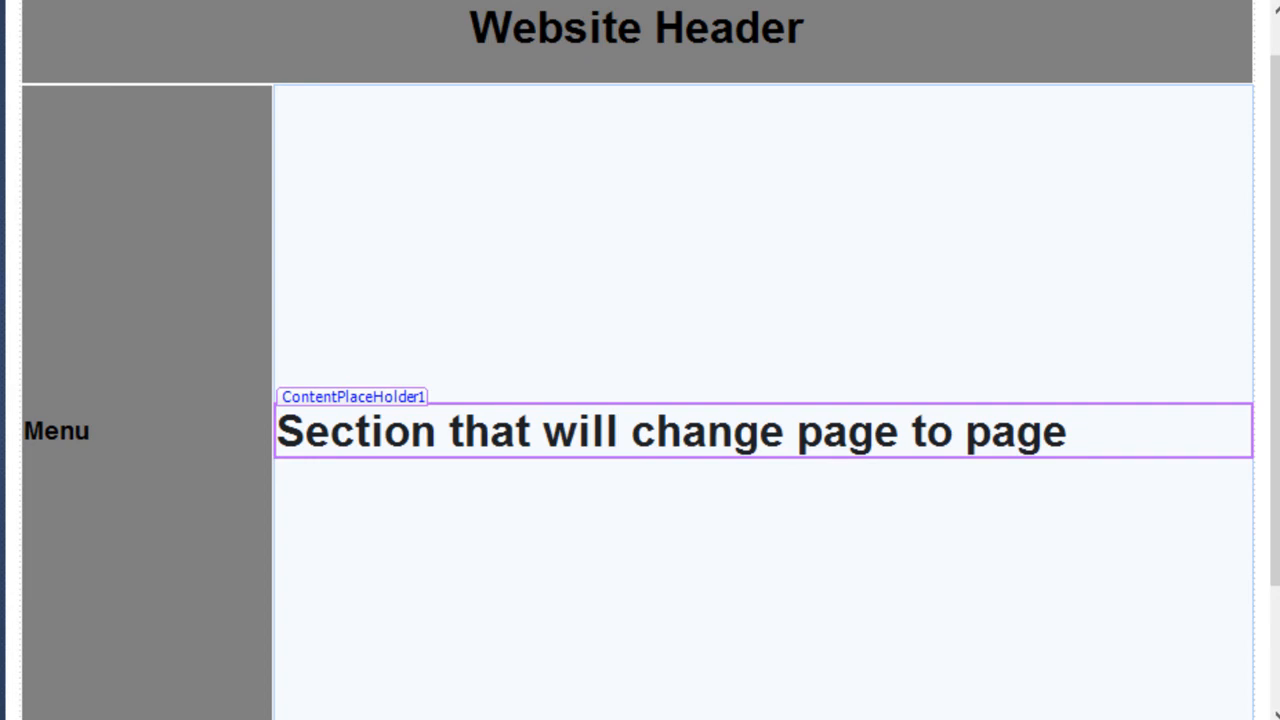
click(1152, 138)
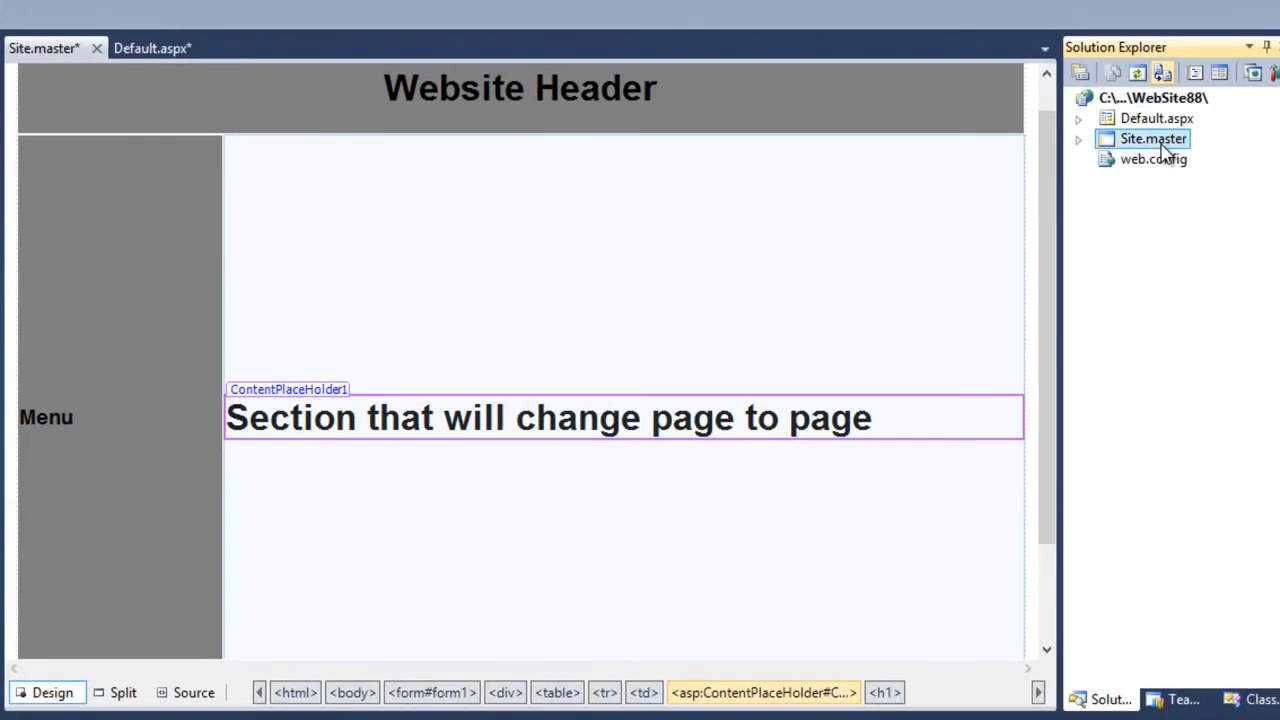
right_click(1152, 138)
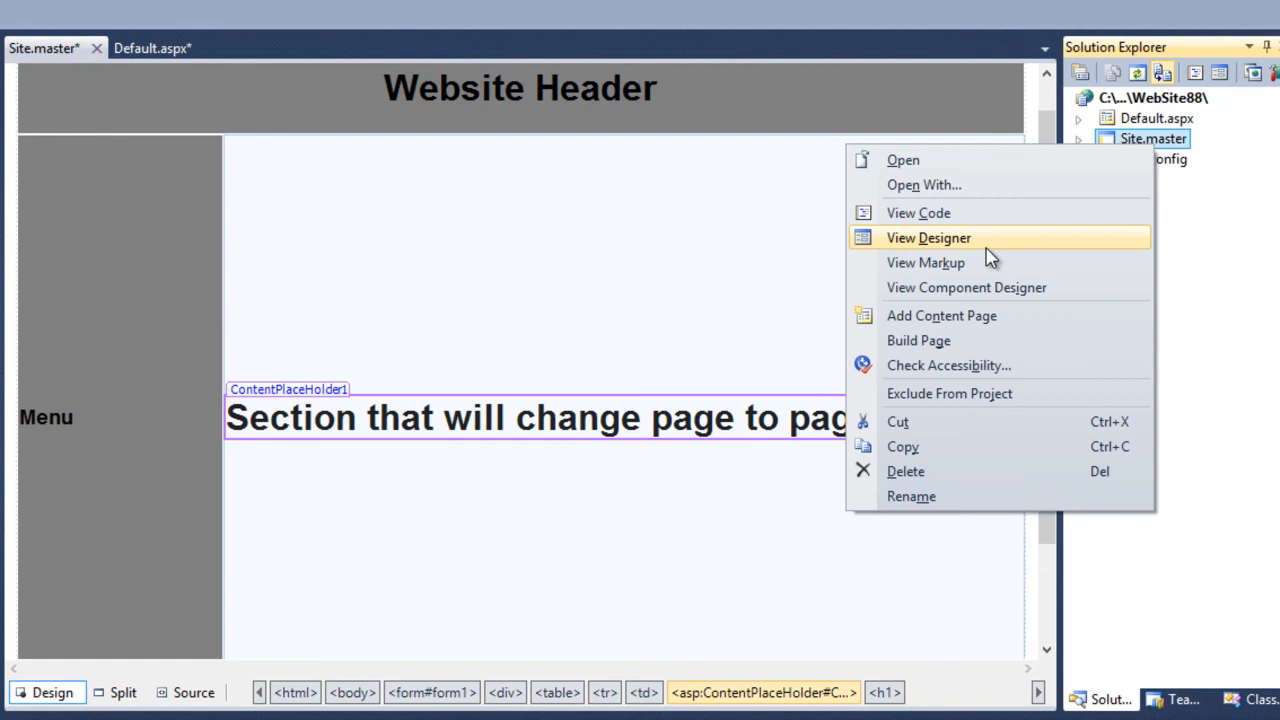
mouse_move(980, 316)
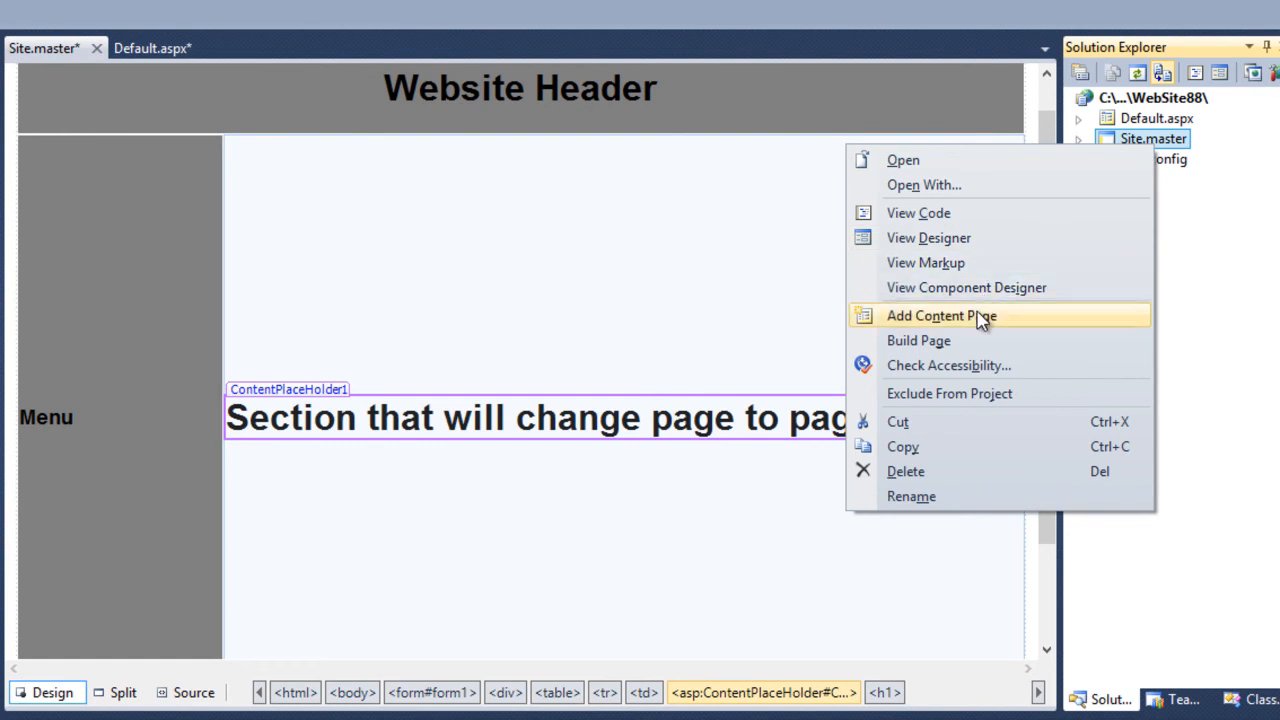
click(940, 316)
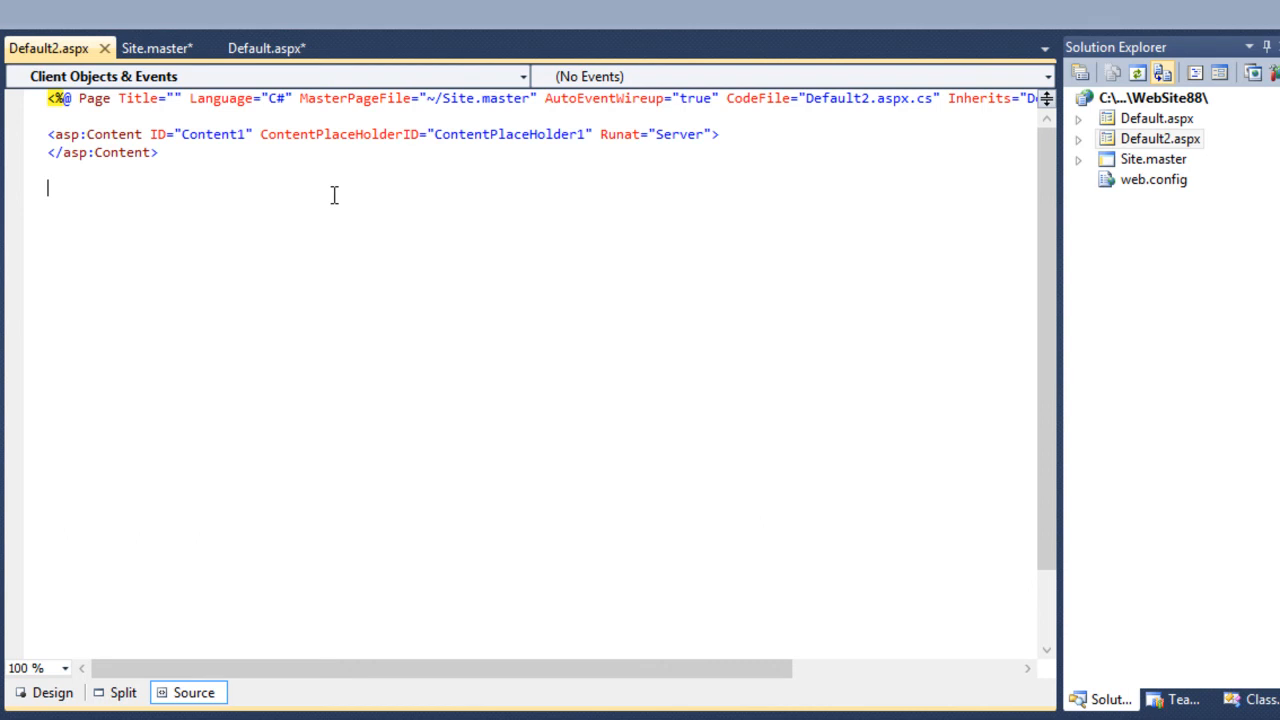
mouse_move(270, 164)
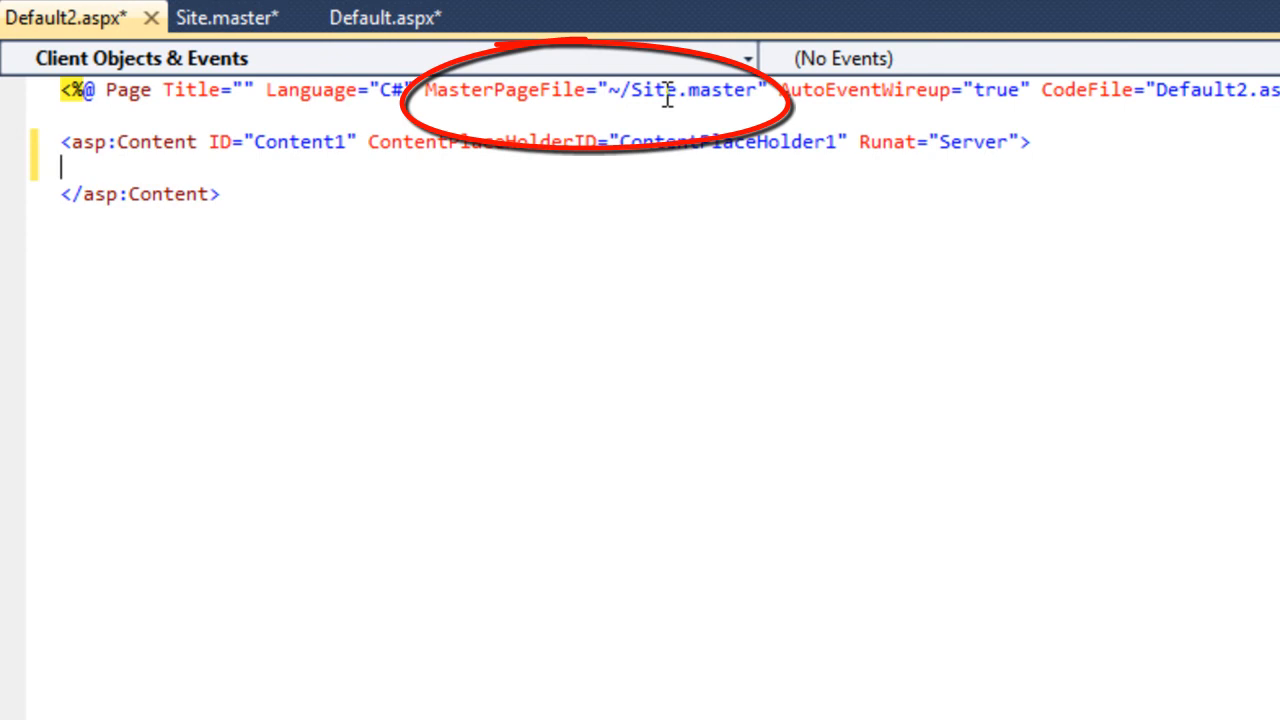
Highlight the MasterPageFile name in Default2.aspx's directive, then bring Site.master back up.
double_click(652, 88)
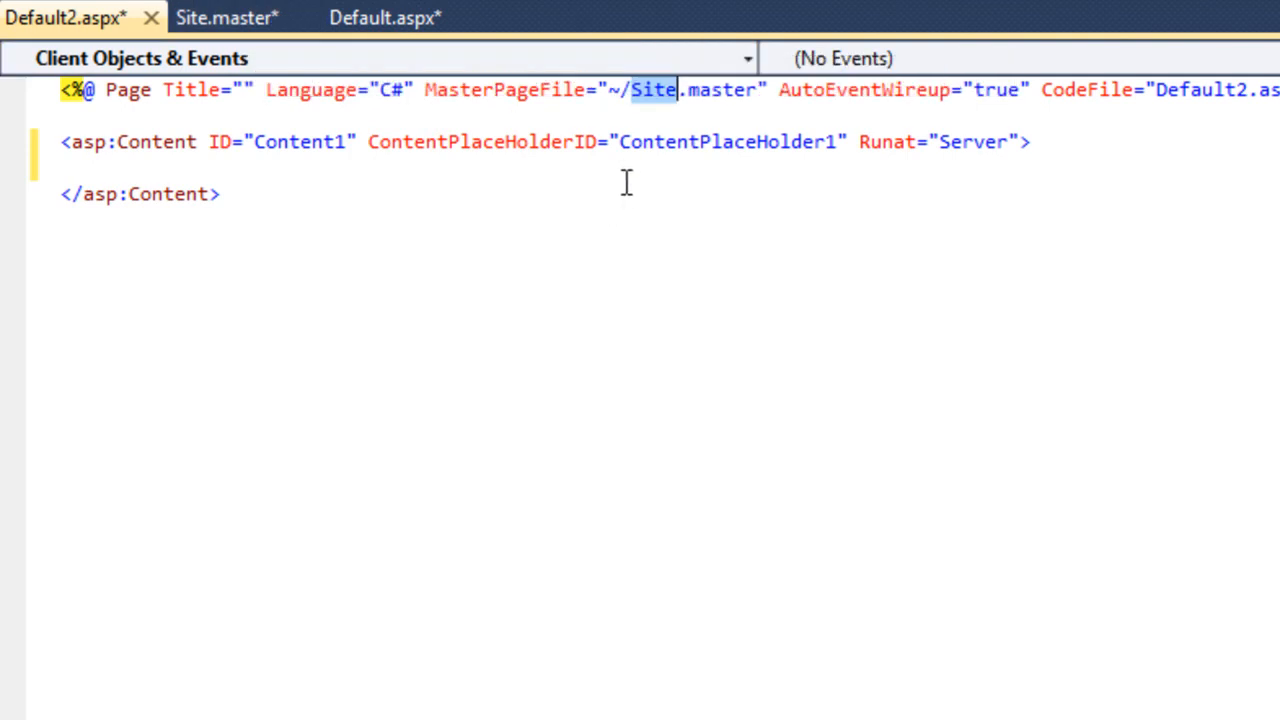
mouse_move(584, 164)
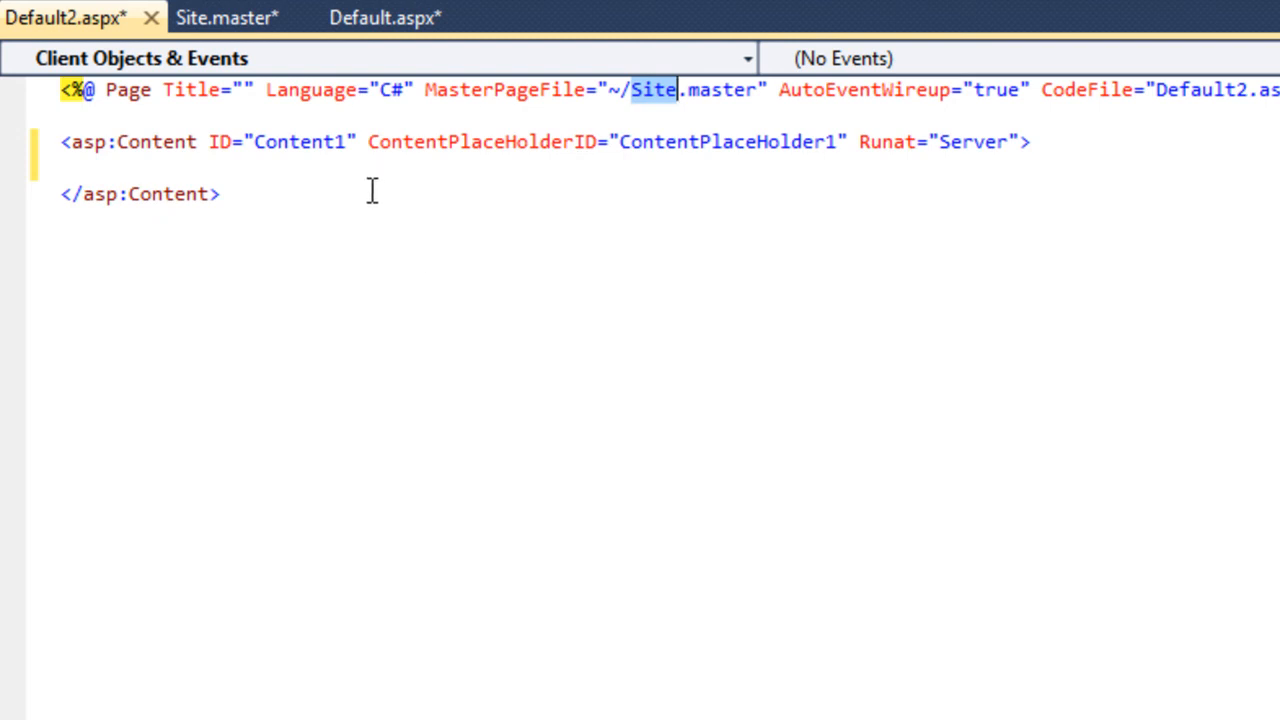
click(222, 192)
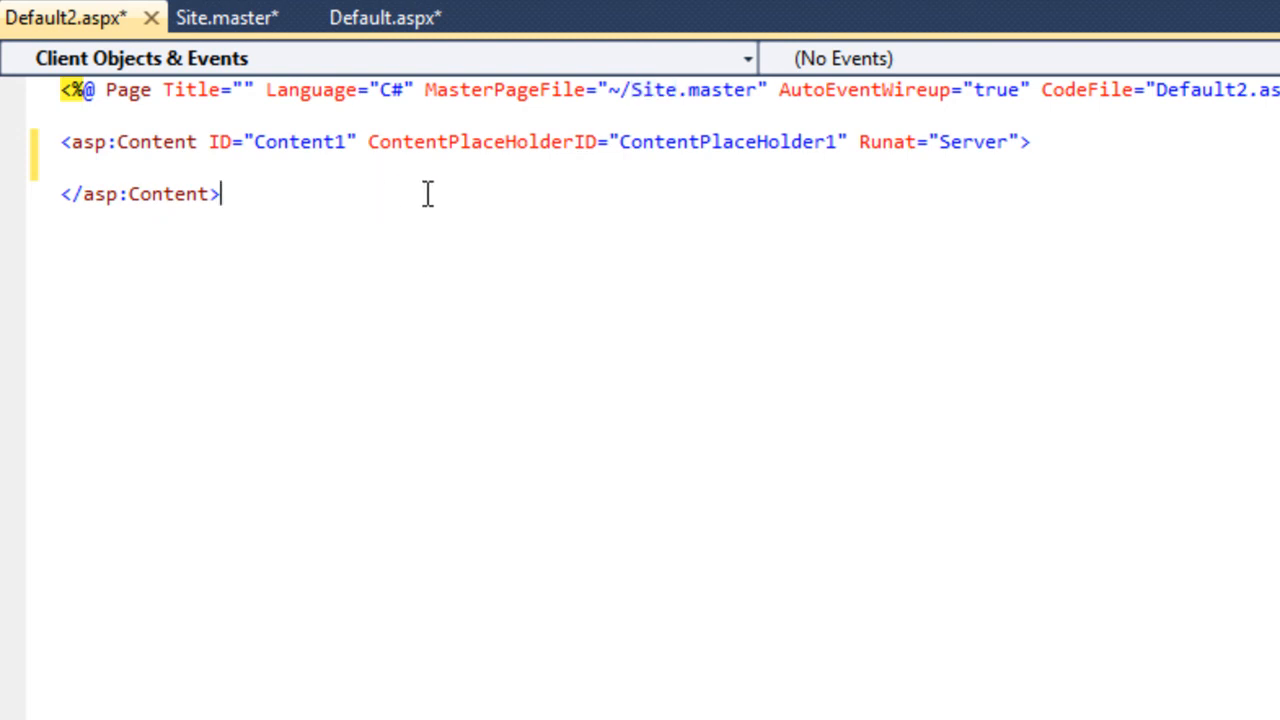
mouse_move(176, 142)
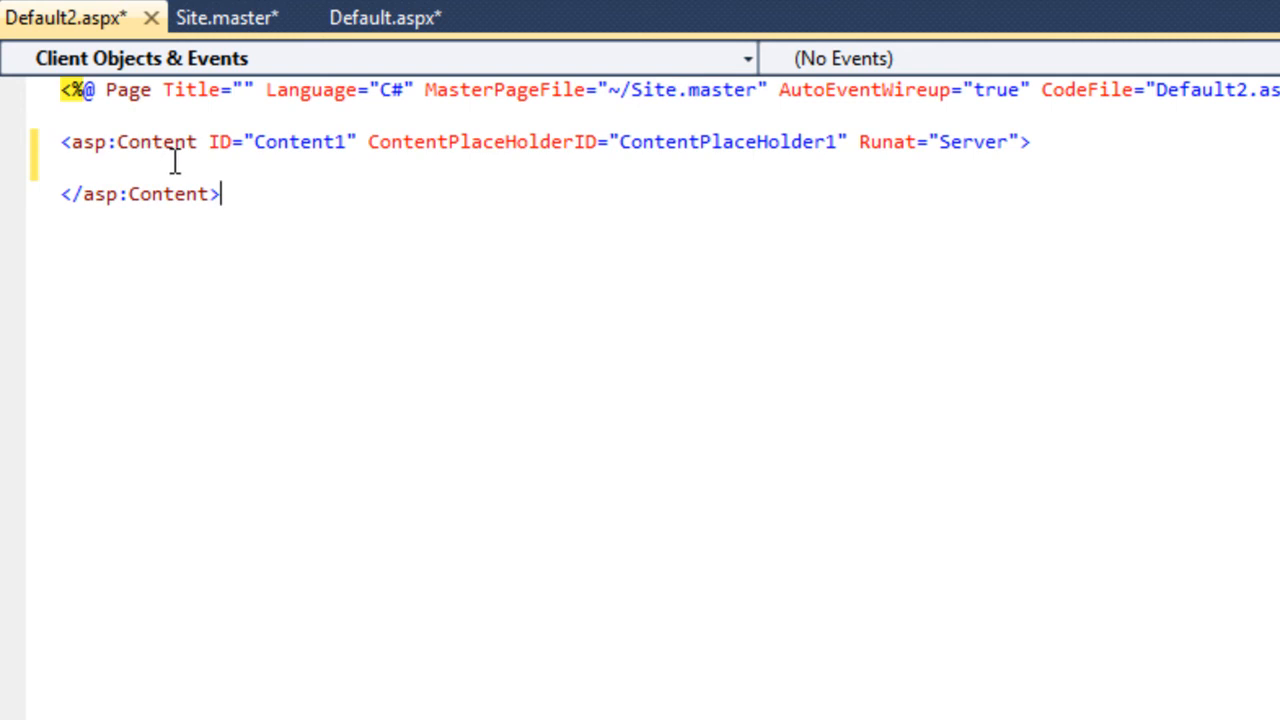
mouse_move(444, 140)
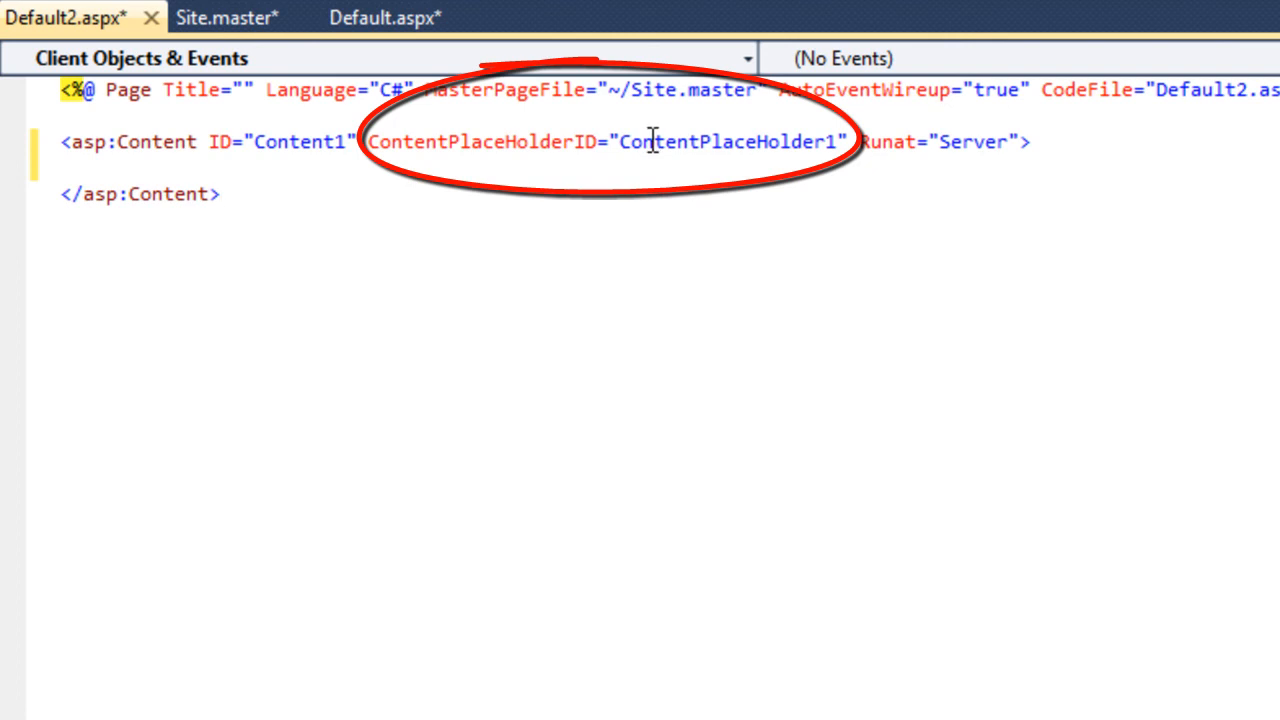
click(228, 18)
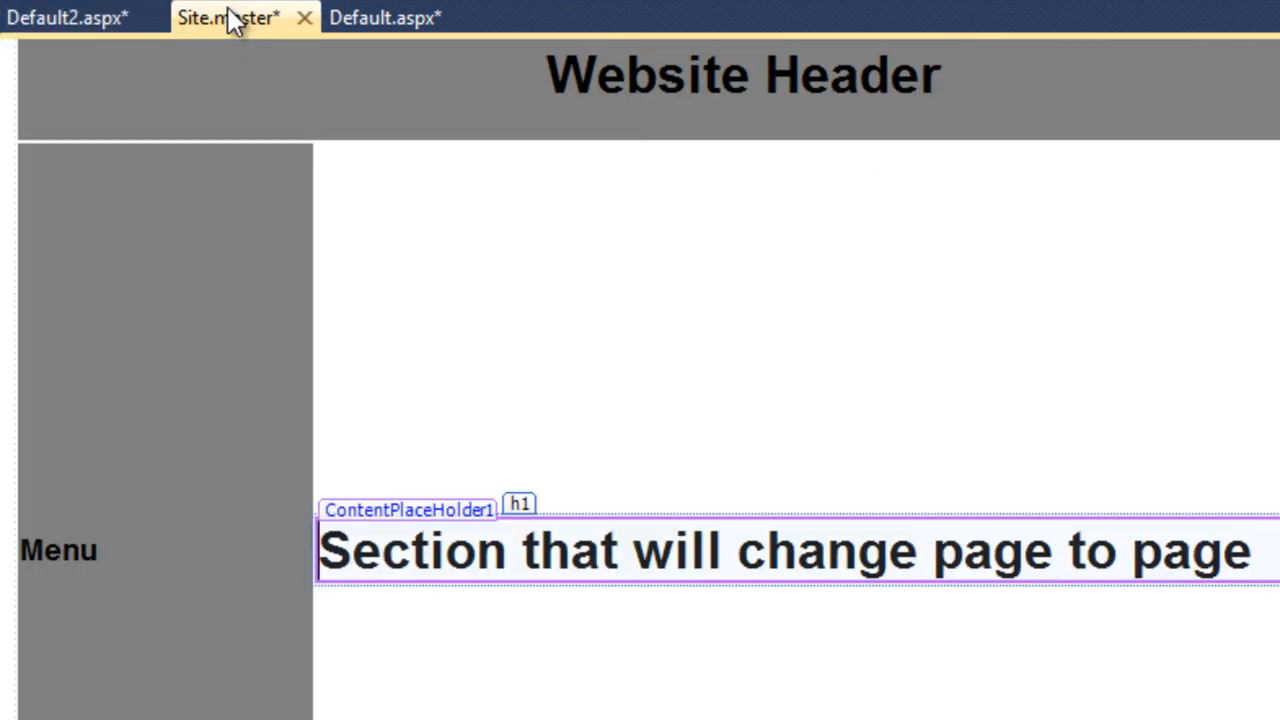
Compare Site.master's ContentPlaceHolder1 ID in Source view with Default2.aspx's Content block, ending on Default2.aspx.
click(232, 684)
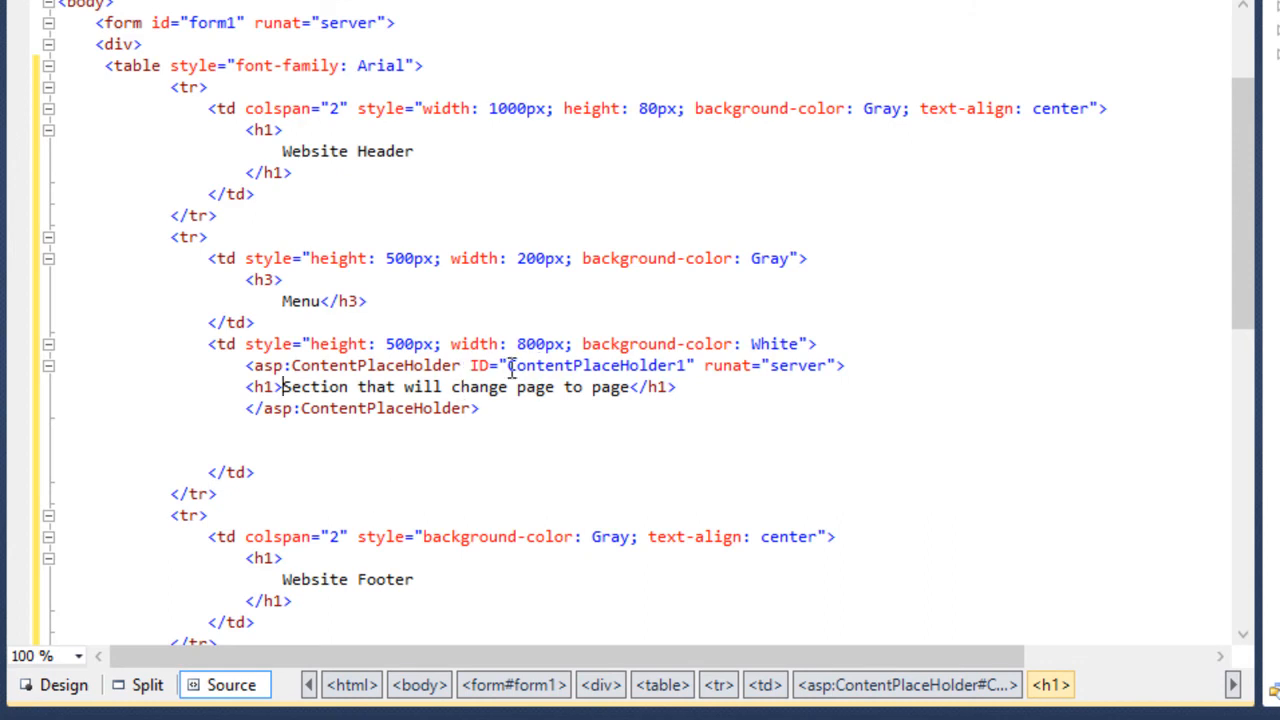
double_click(596, 364)
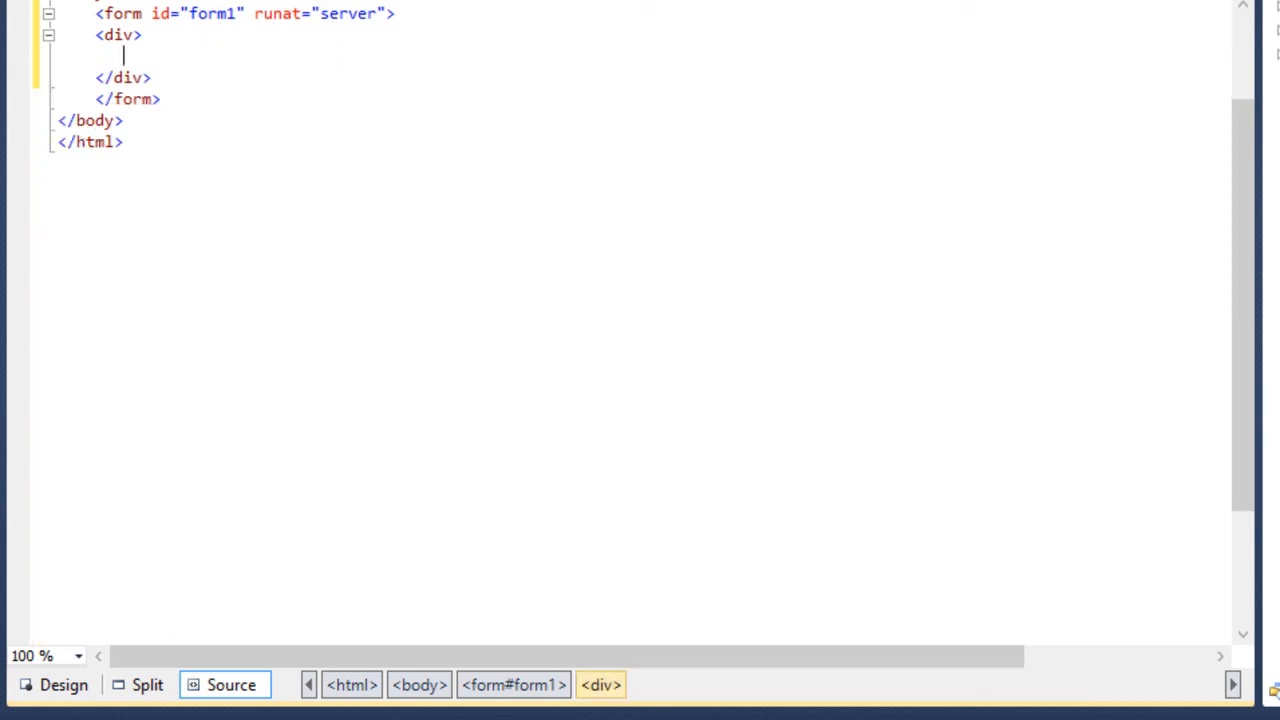
click(80, 40)
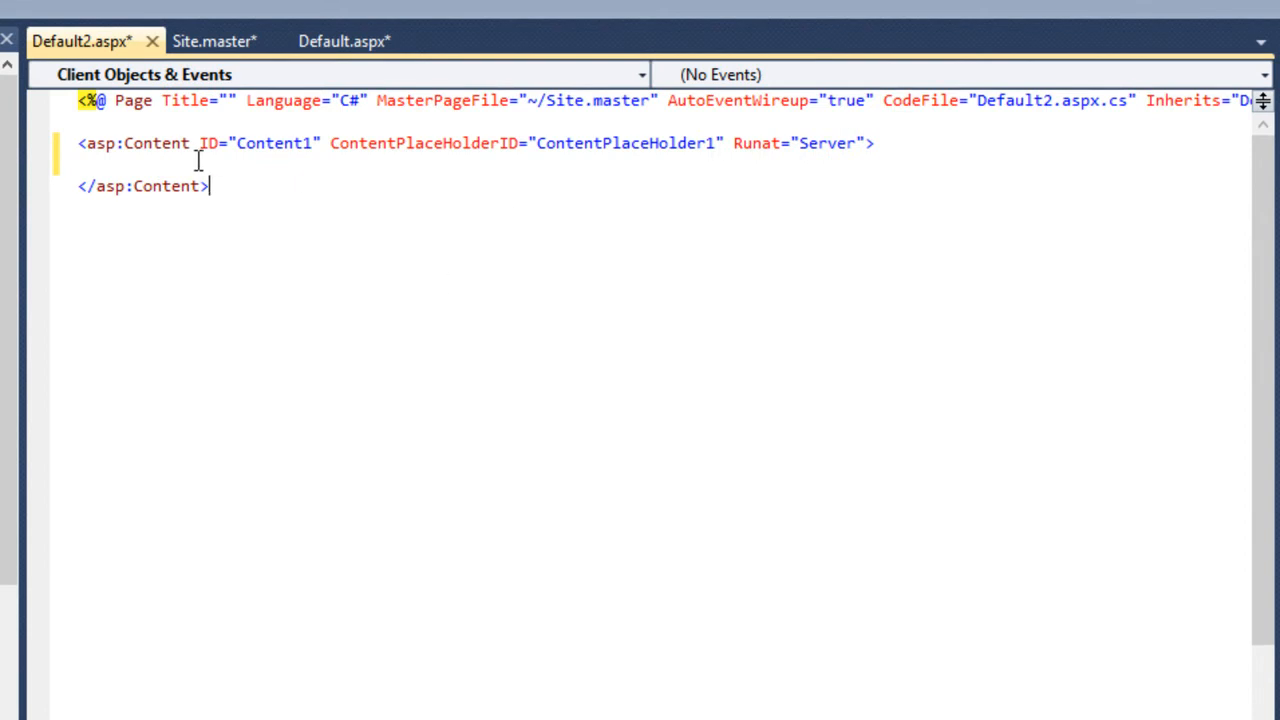
click(212, 40)
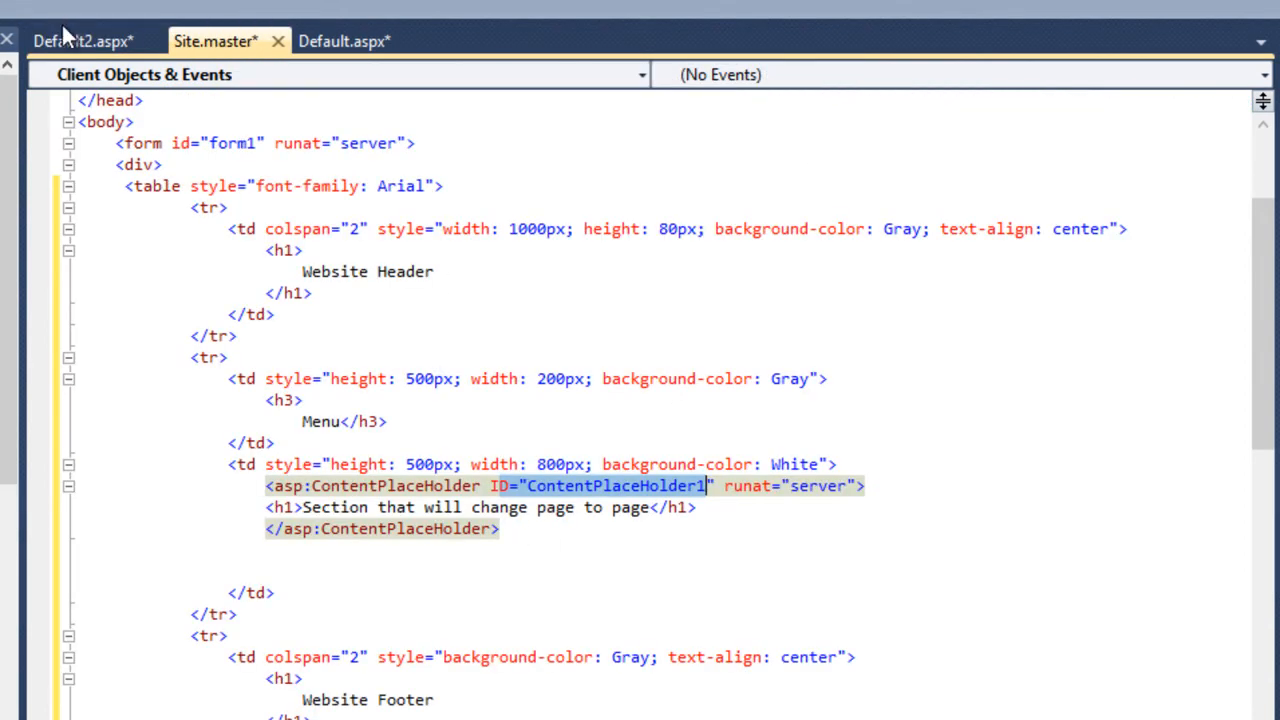
click(82, 40)
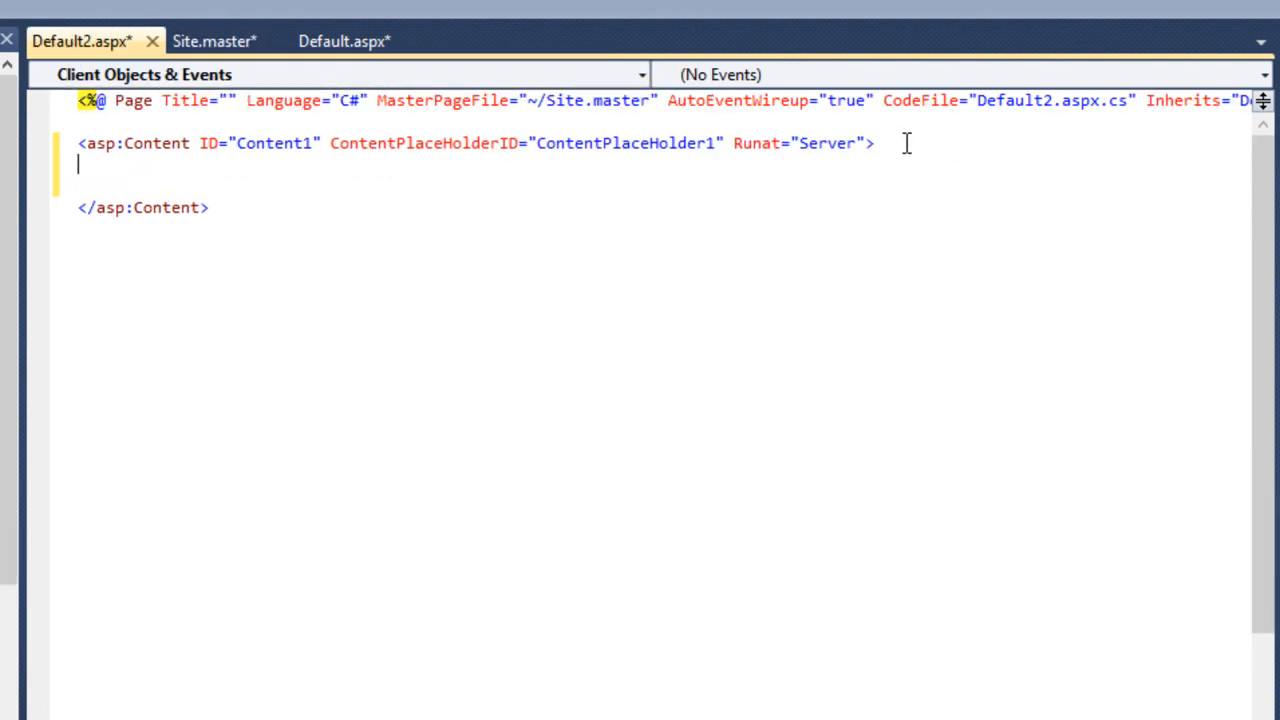
Write the h1 'This is default 2 page using master page' inside the Content block.
text(<h1></h1>)
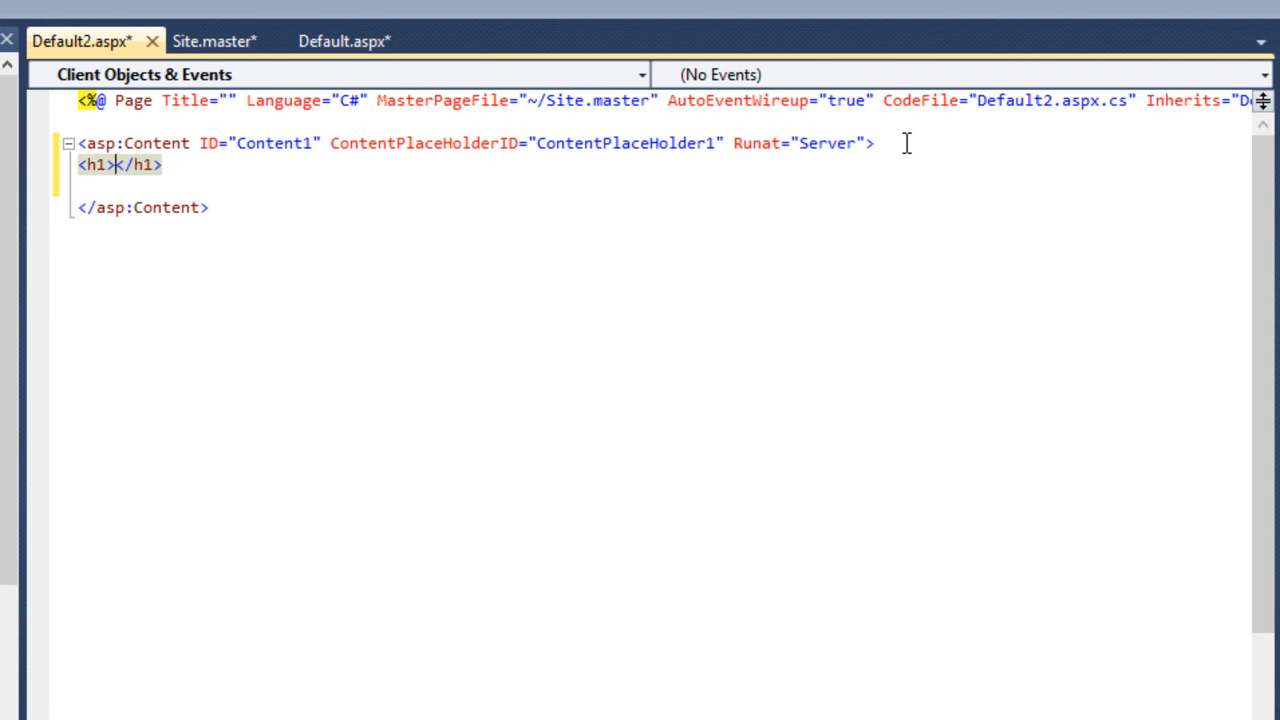
text(This is)
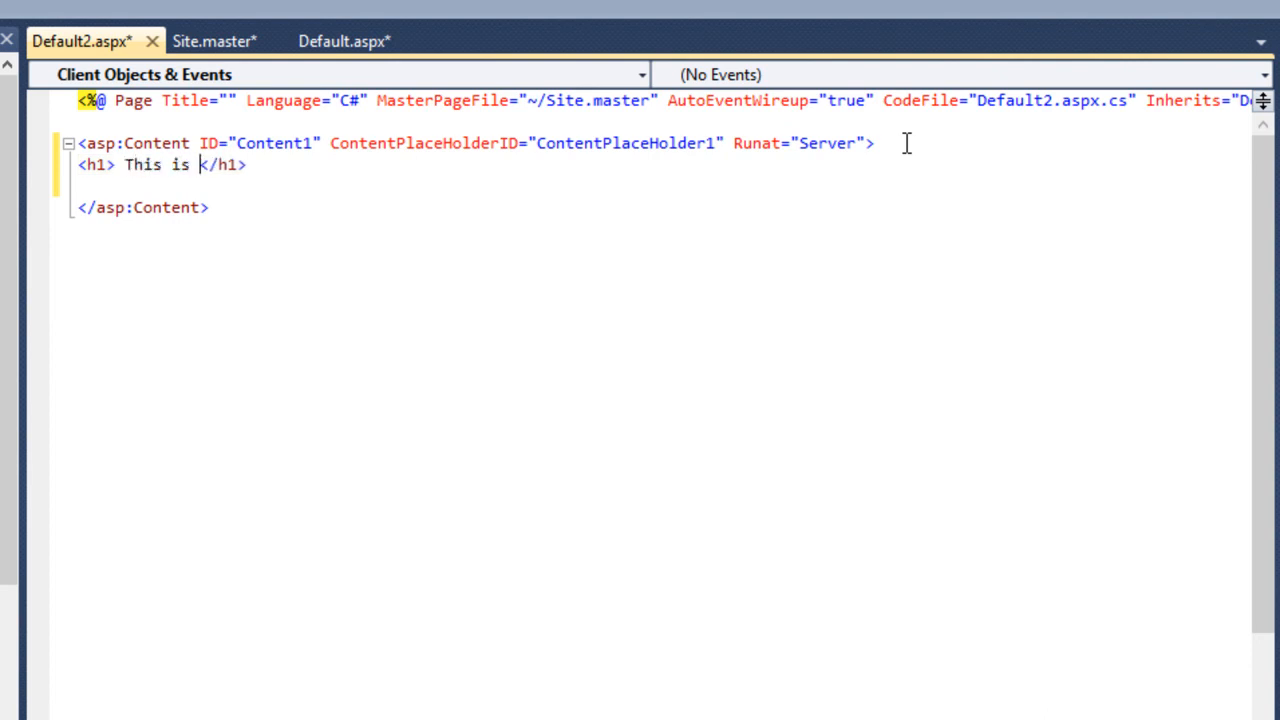
text(default)
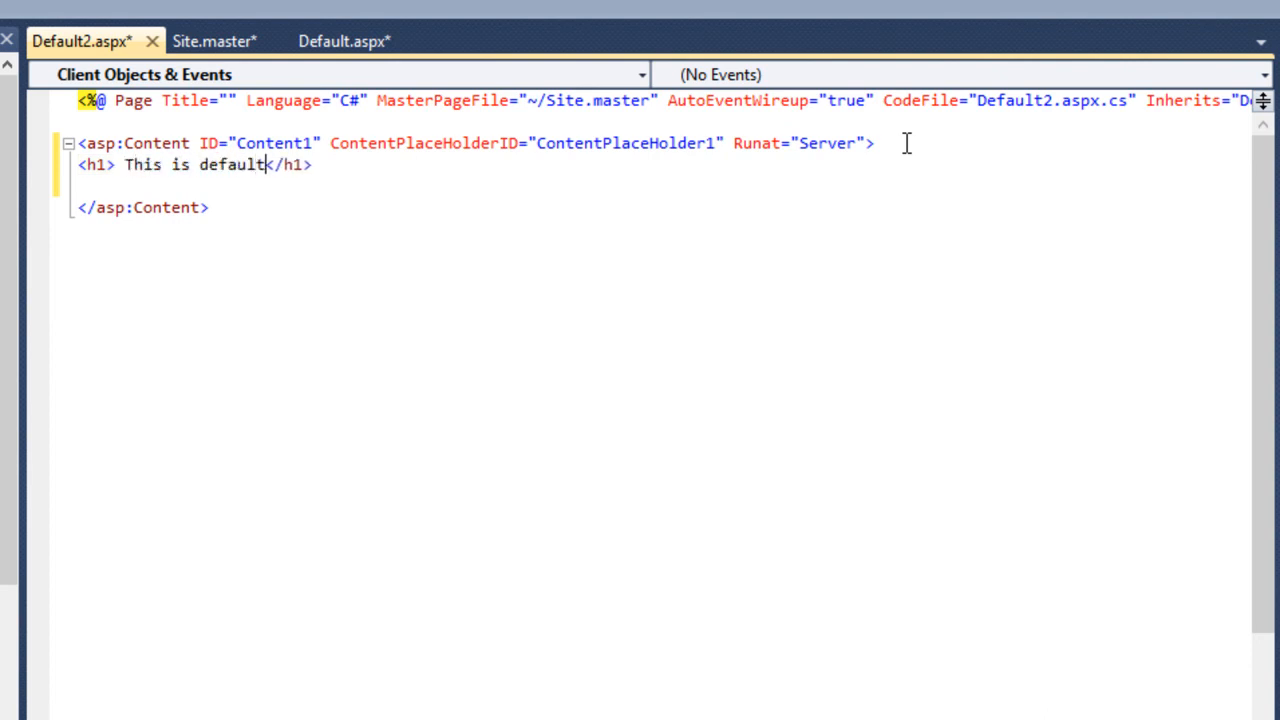
text(2 page)
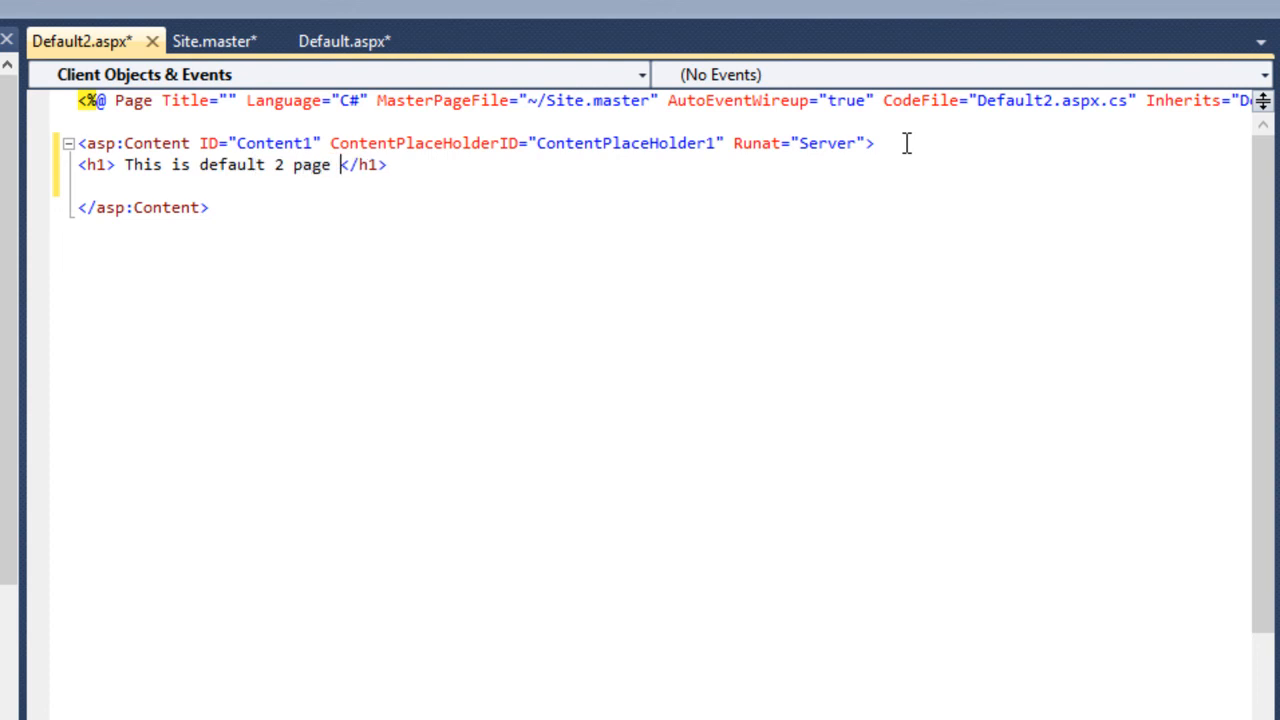
text(using master page)
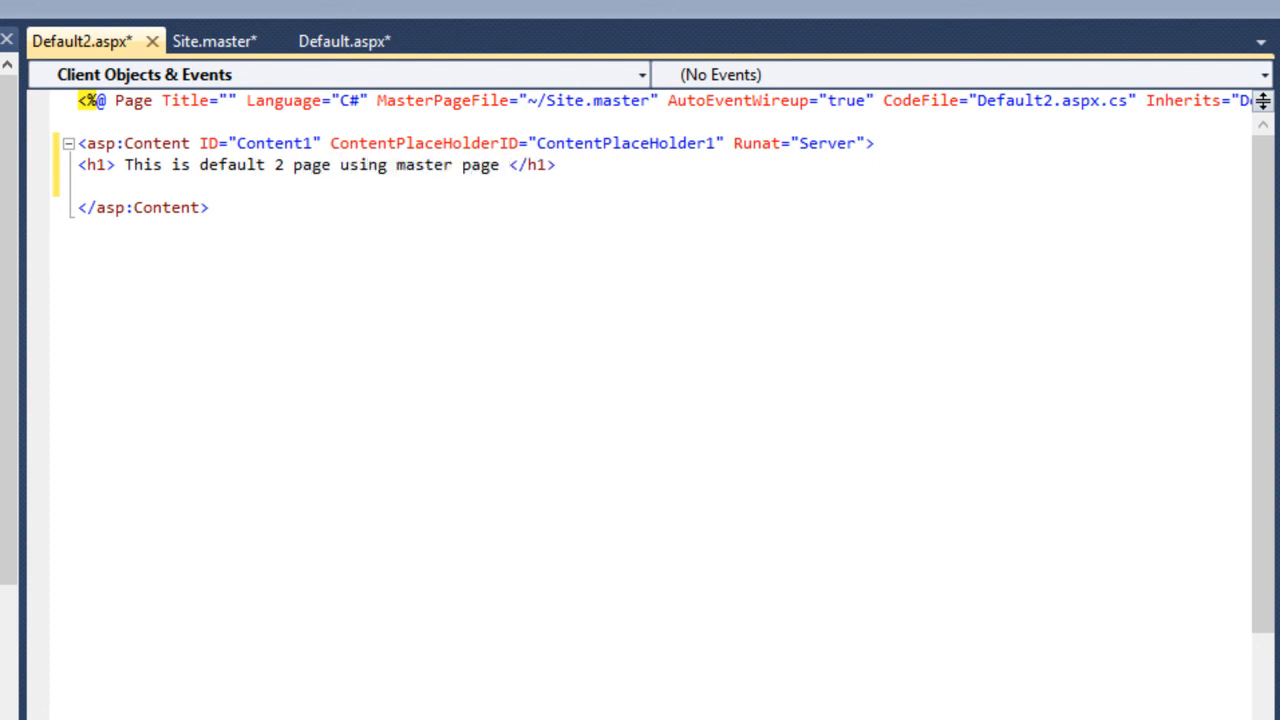
mouse_move(176, 14)
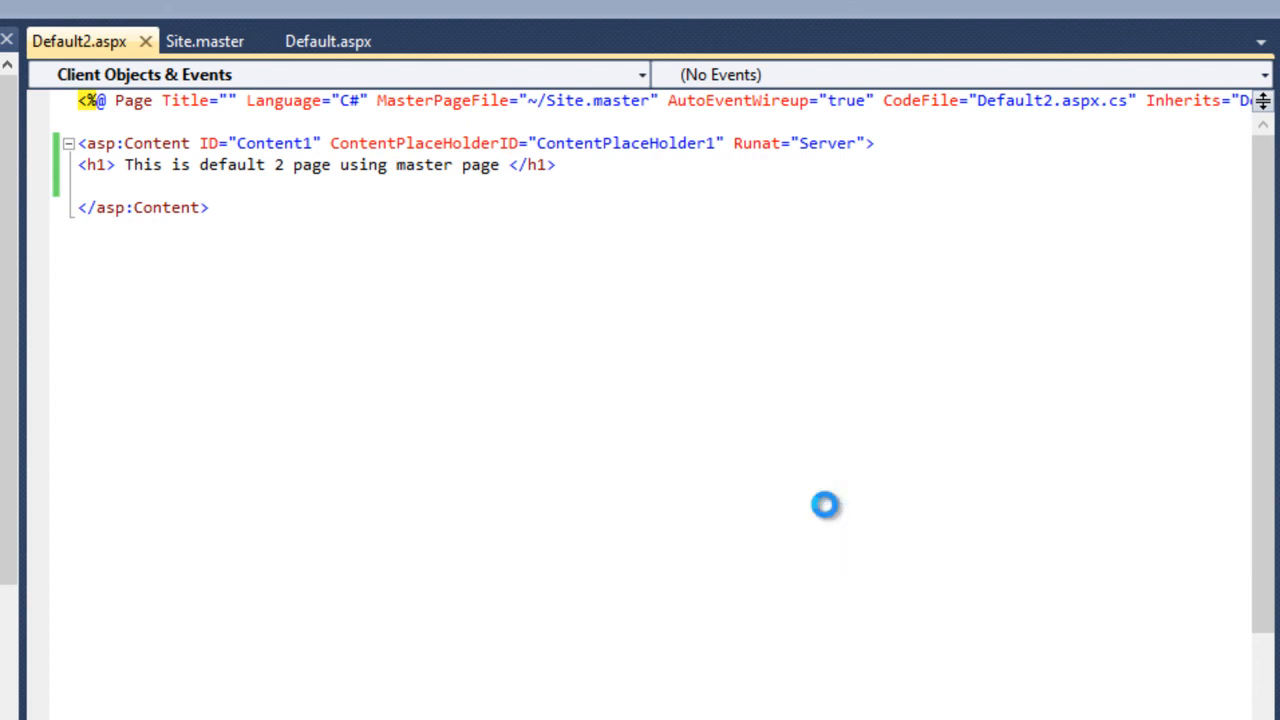
Run the site to view Default2.aspx in Chrome and close the extra Web Search tab.
key(F5)
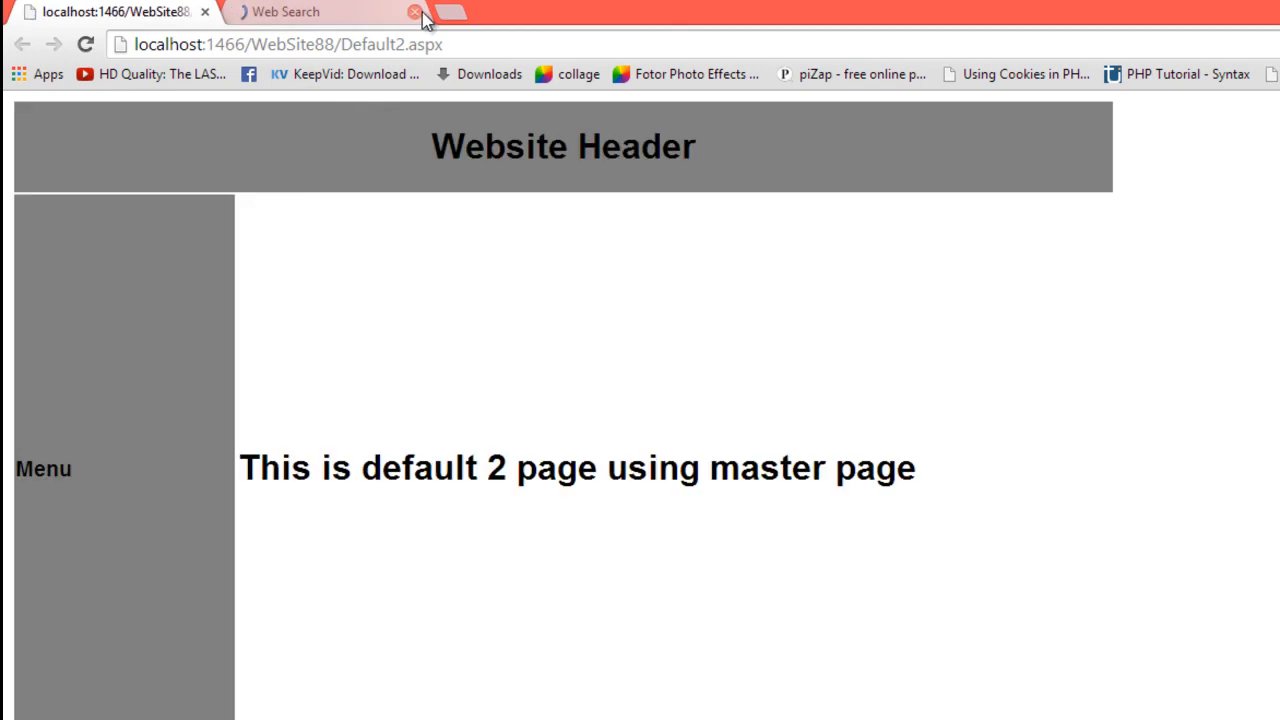
click(416, 12)
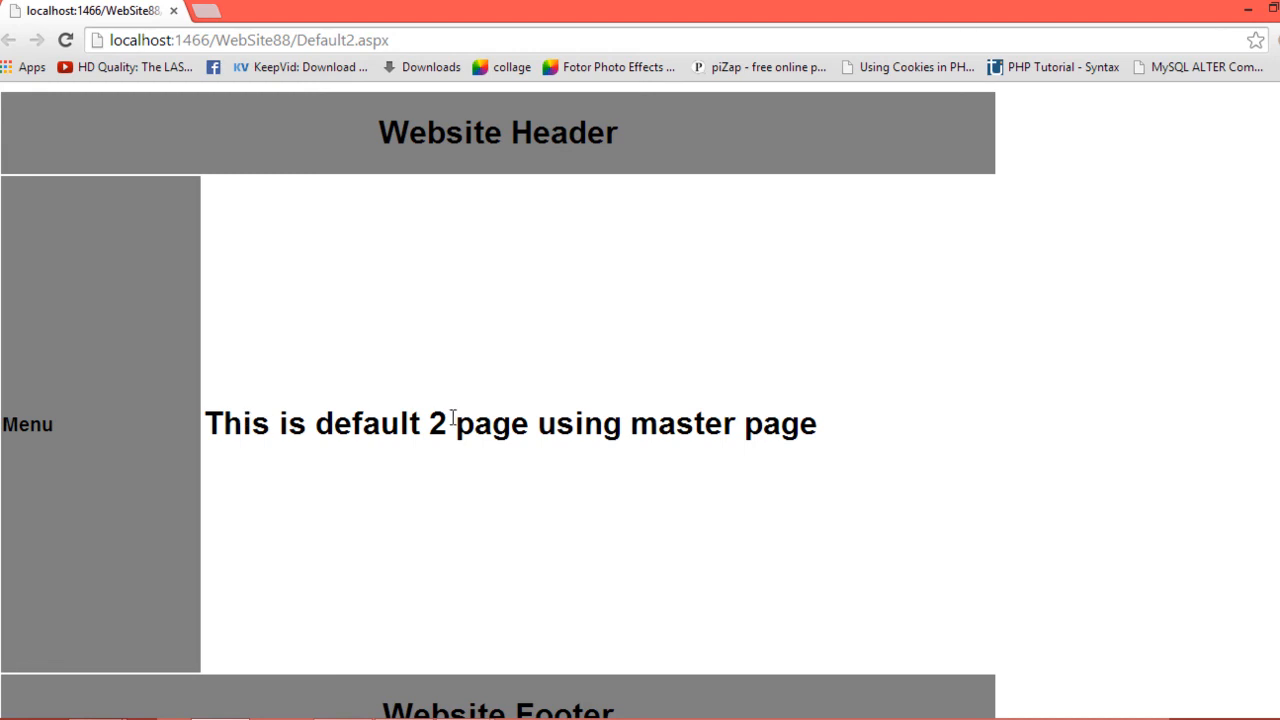
mouse_move(184, 432)
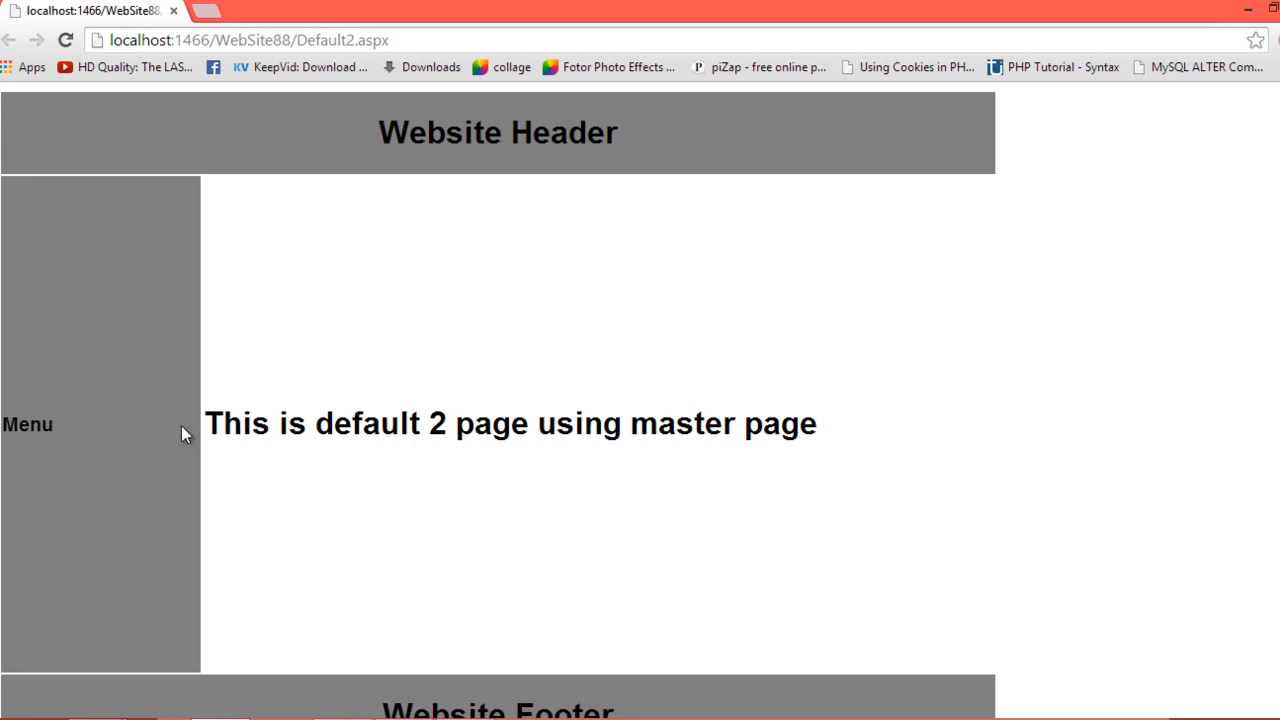
mouse_move(312, 390)
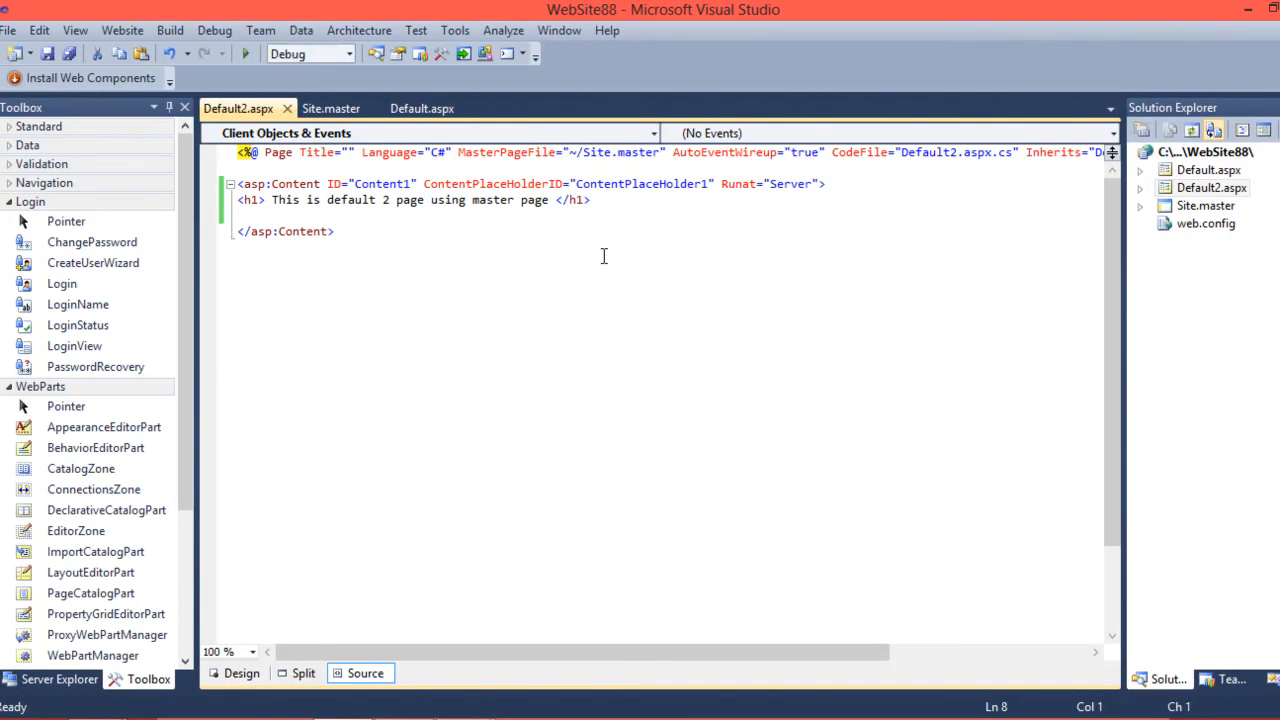
click(424, 108)
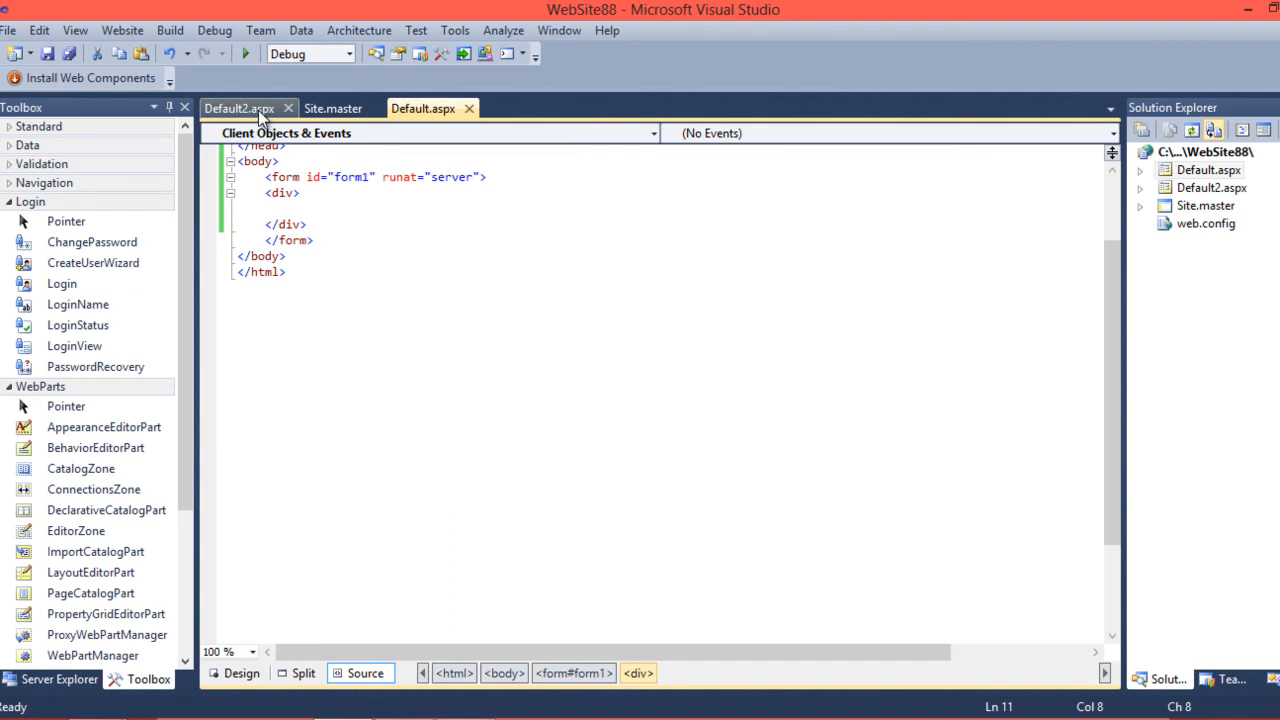
click(238, 108)
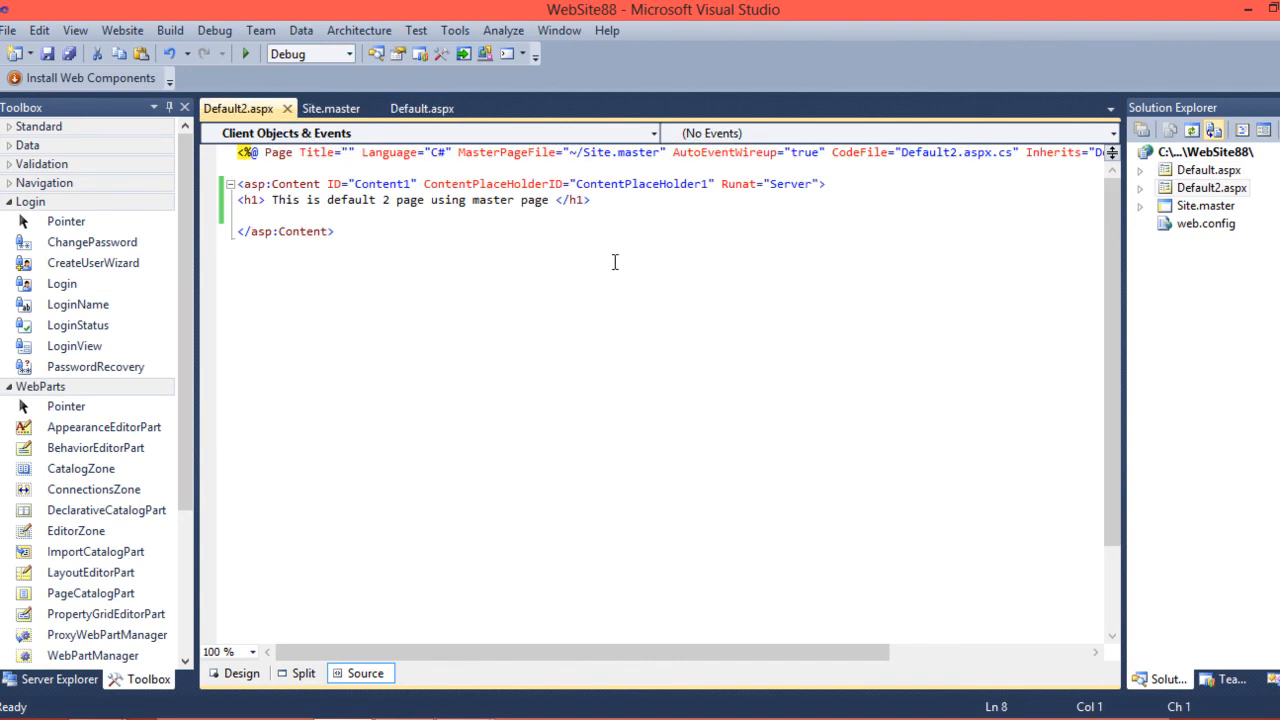